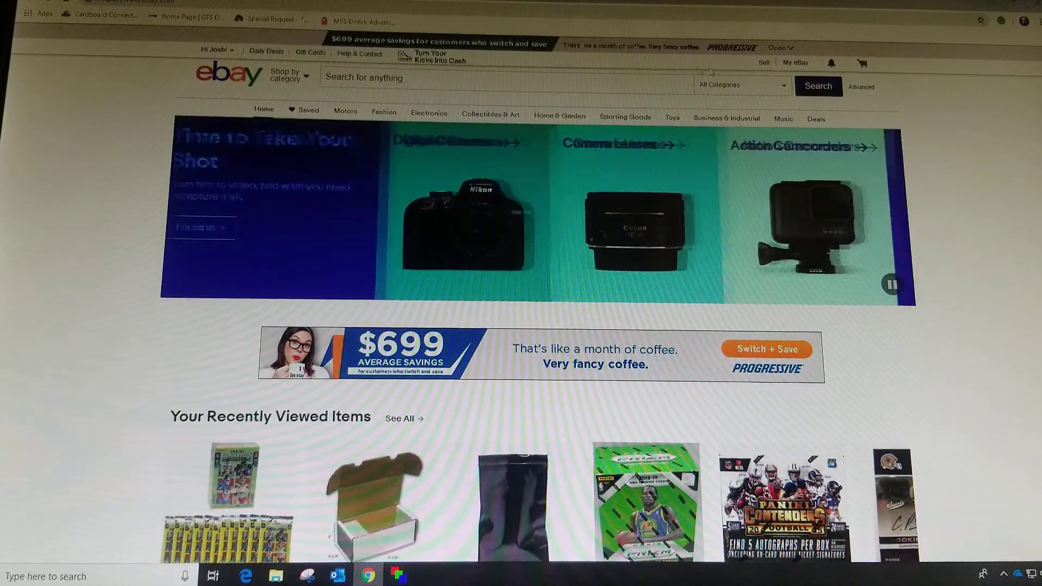
Step: Go to Seller Hub's Manage active listings page showing the seller's 10 active listings
left_click(795, 62)
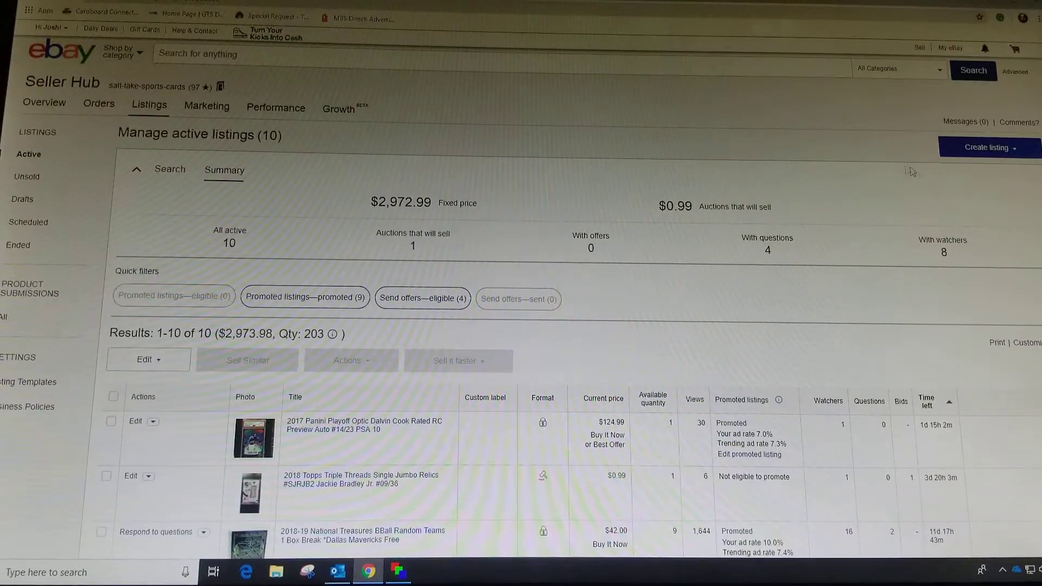
Step: Start a new single-item listing and begin browsing categories for it
left_click(986, 147)
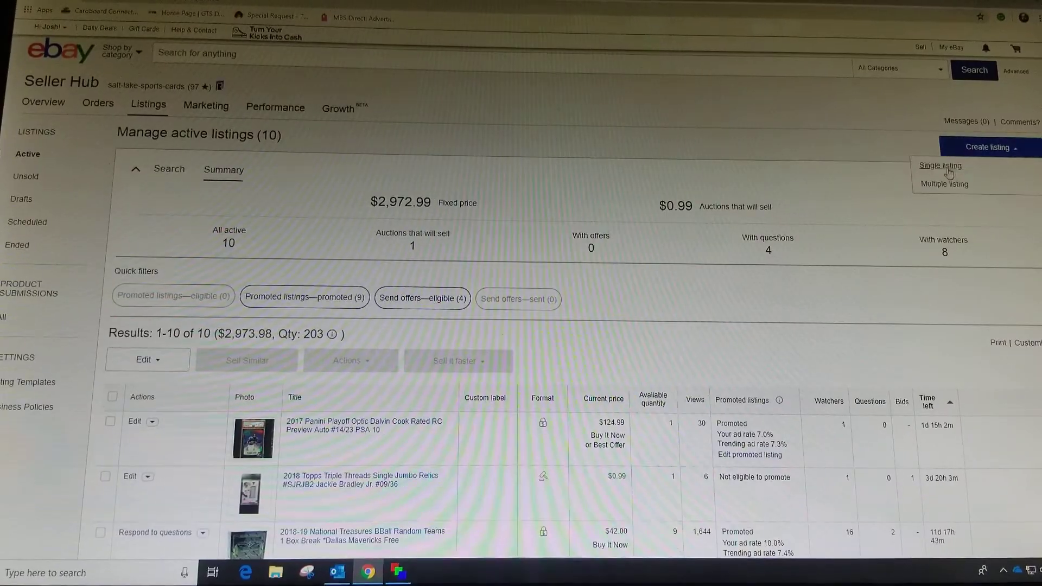
left_click(937, 165)
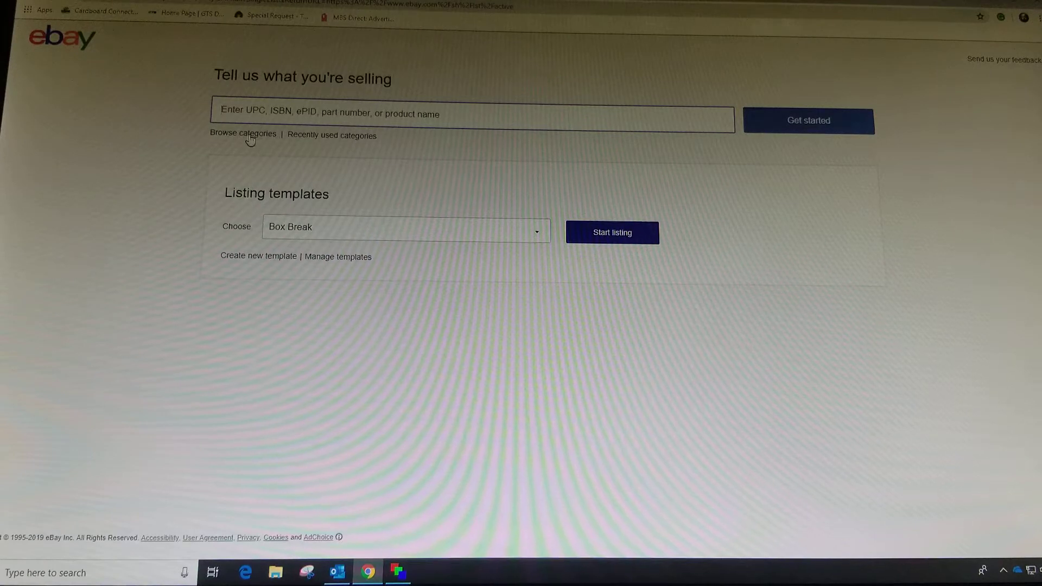
left_click(242, 134)
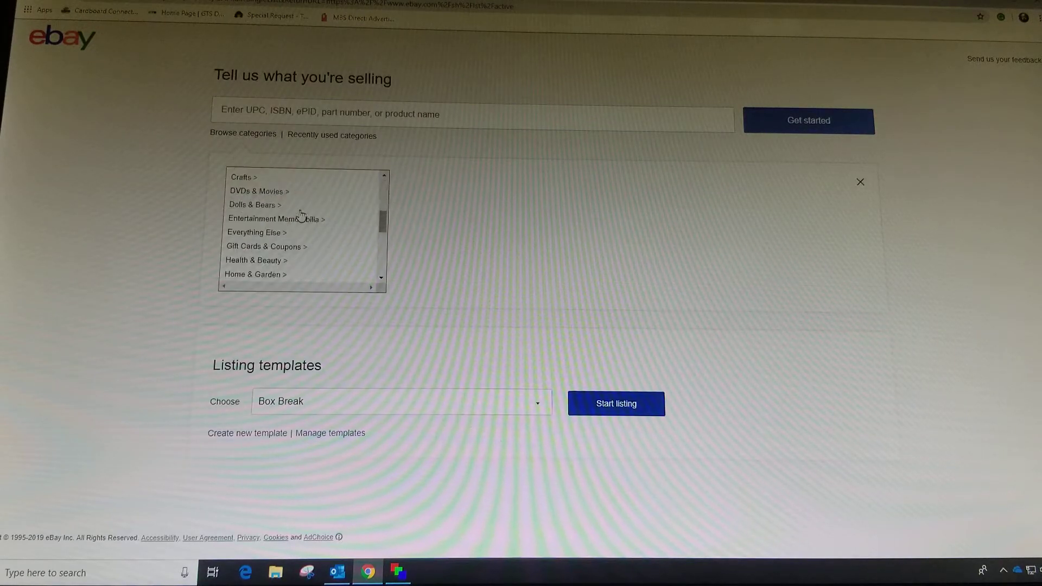
Step: Choose Sports Mem, Cards & Fan Shop > Sports Trading Cards as the listing category
scroll("down", 3)
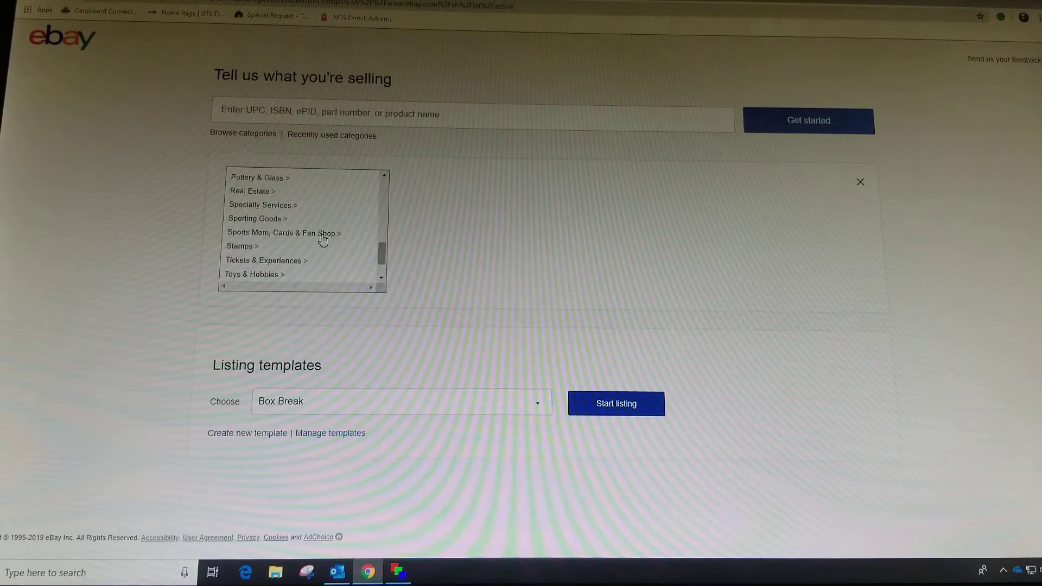
scroll("down", 3)
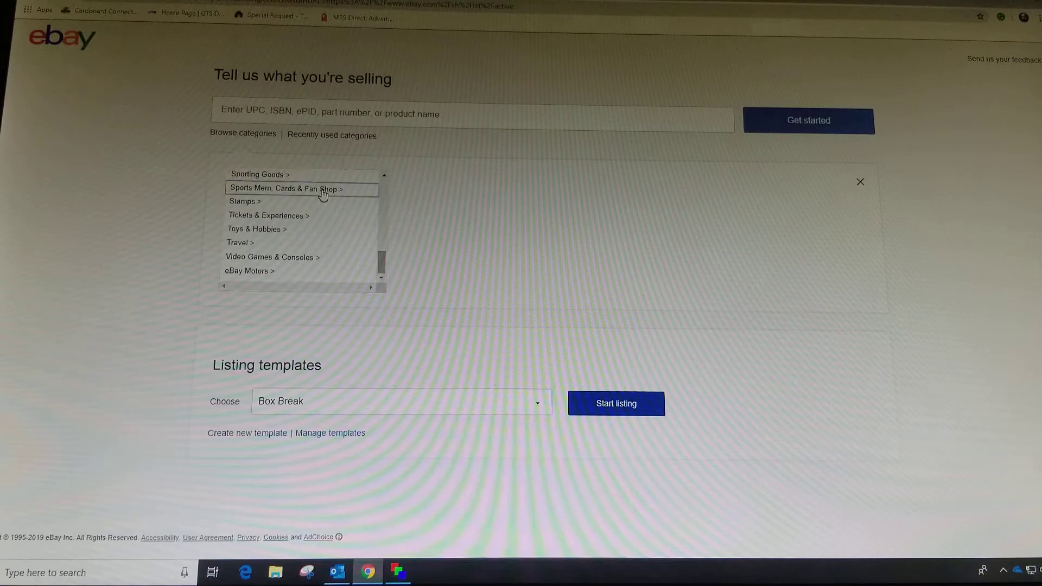
left_click(284, 187)
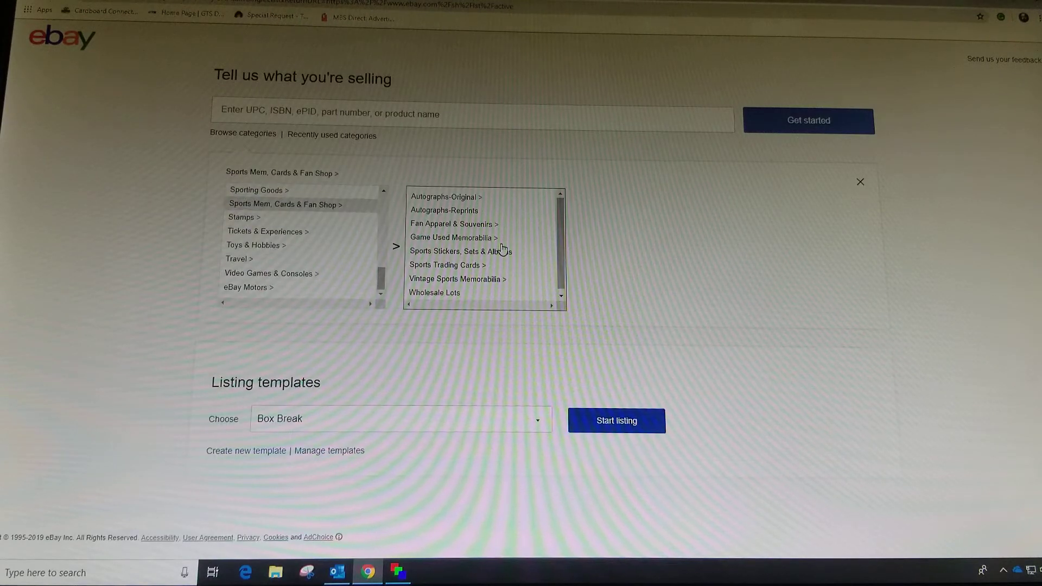
left_click(446, 265)
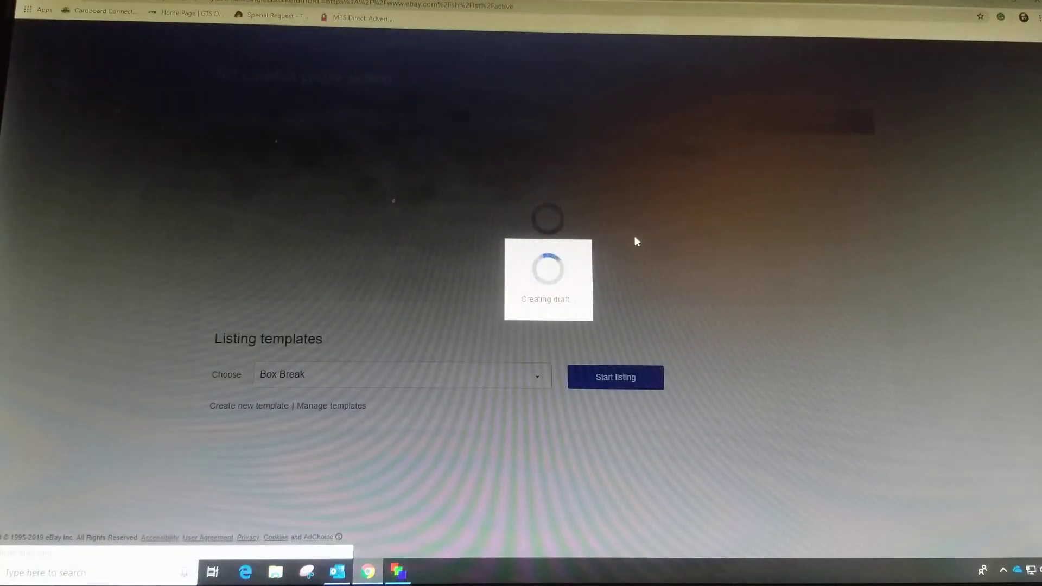
Step: Title the Basketball Cards listing '2015 Contenders Draft Picks'
left_click(613, 376)
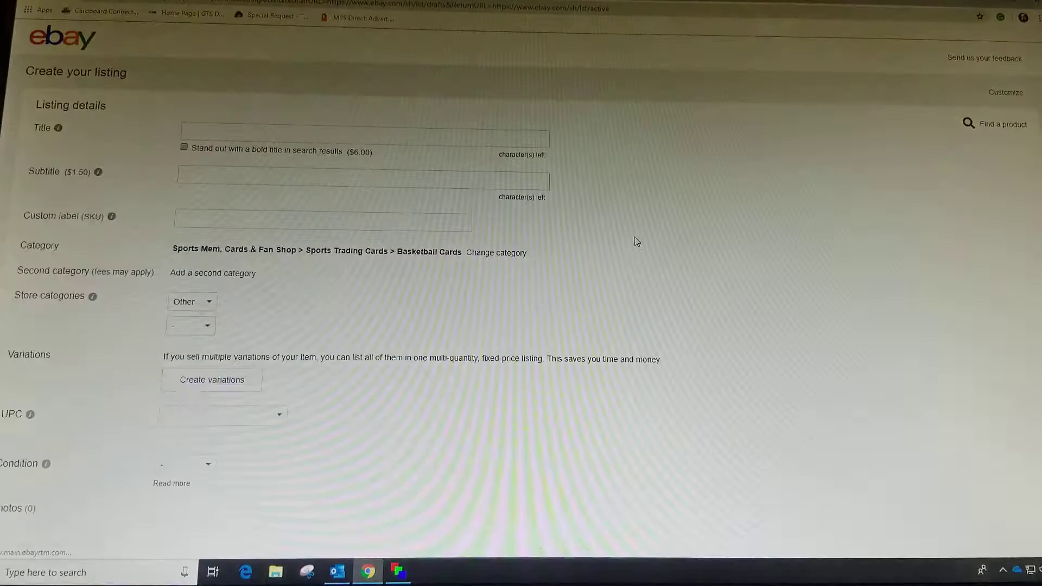
left_click(364, 137)
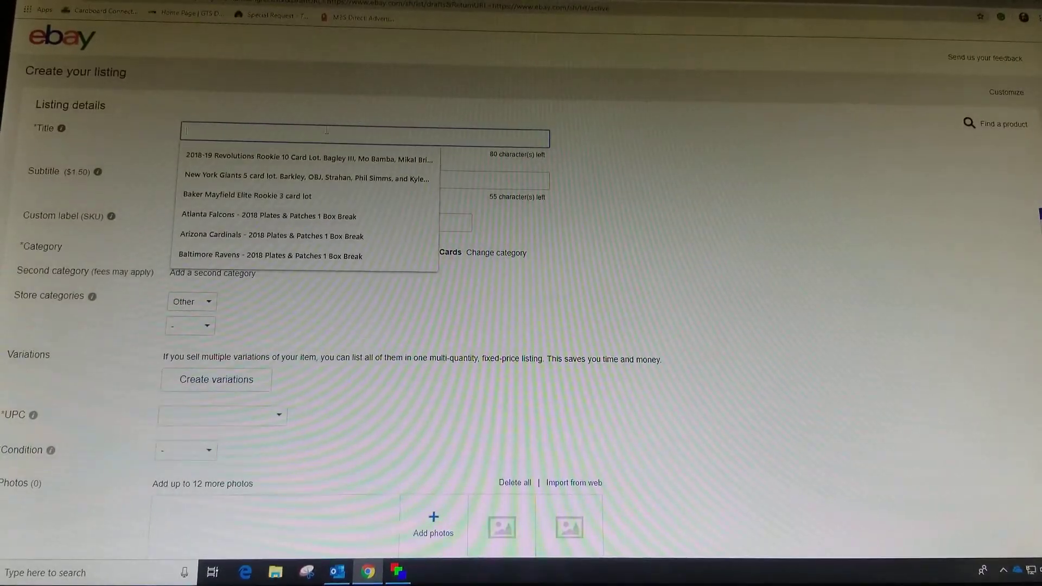
type("2015")
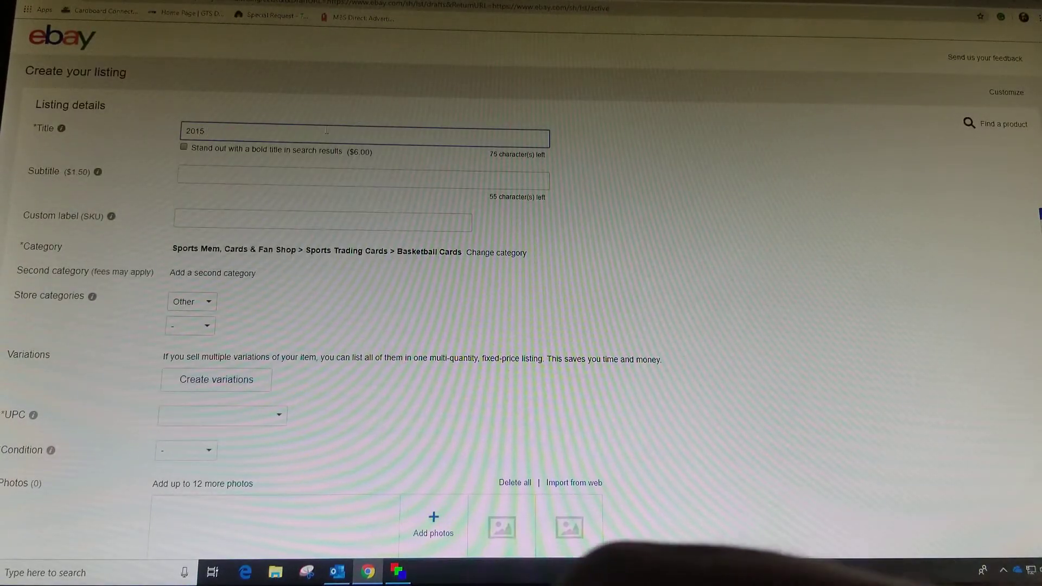
type("Contenders Draft Picks")
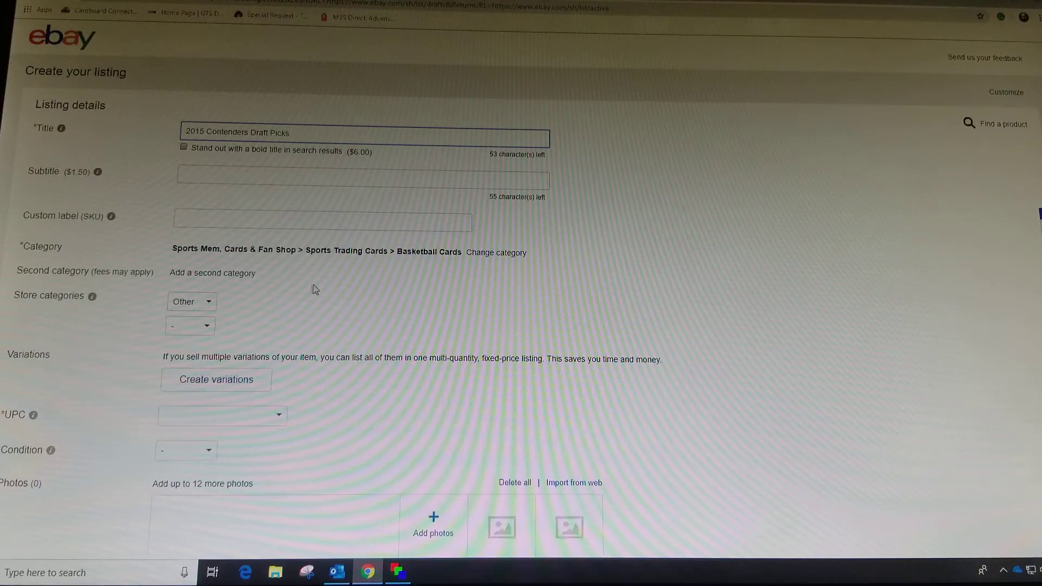
scroll("down", 3)
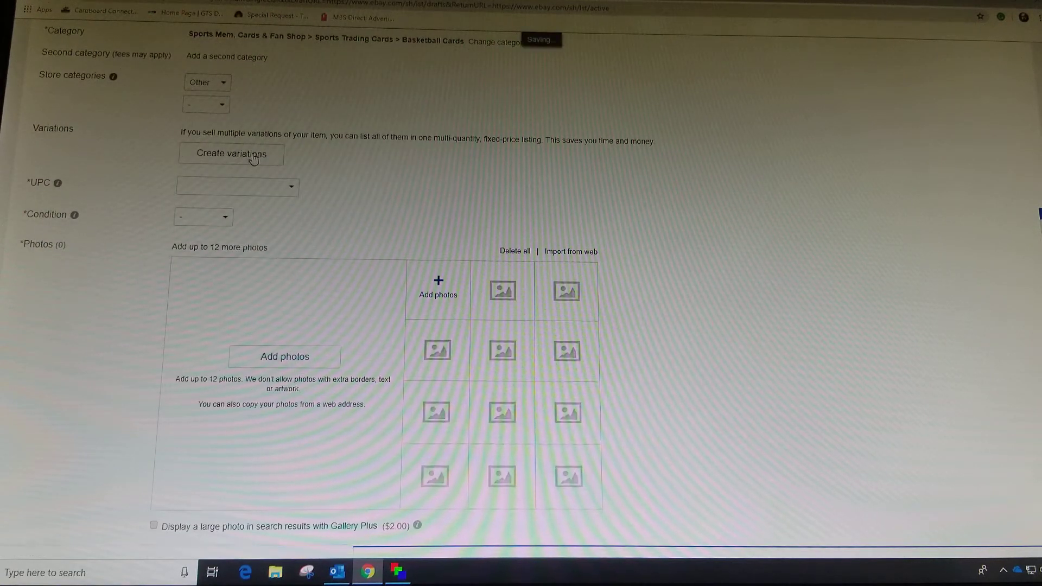
Step: Create variations with a custom attribute named 'Team Names' and save it
left_click(231, 153)
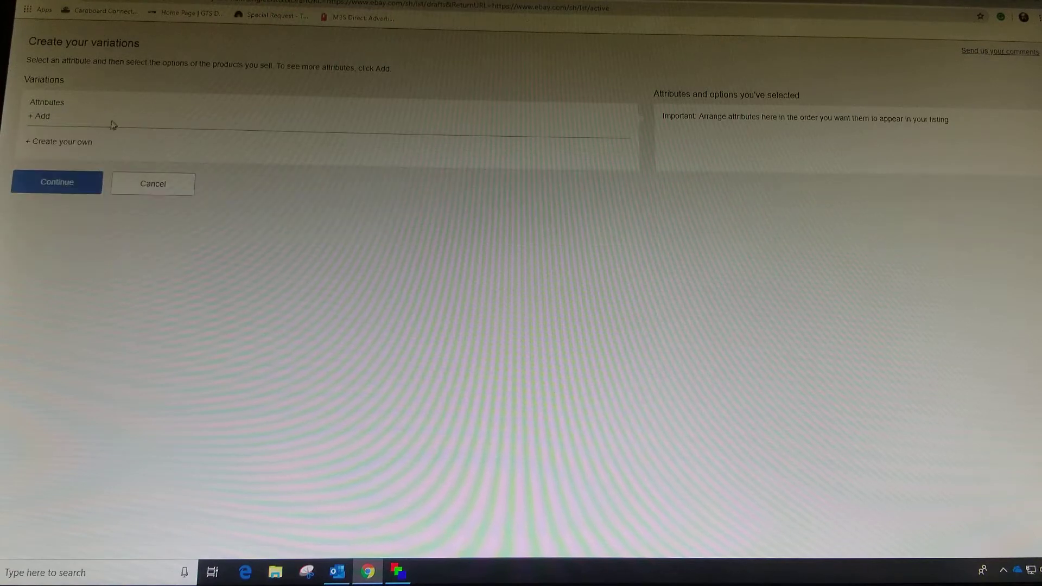
left_click(39, 117)
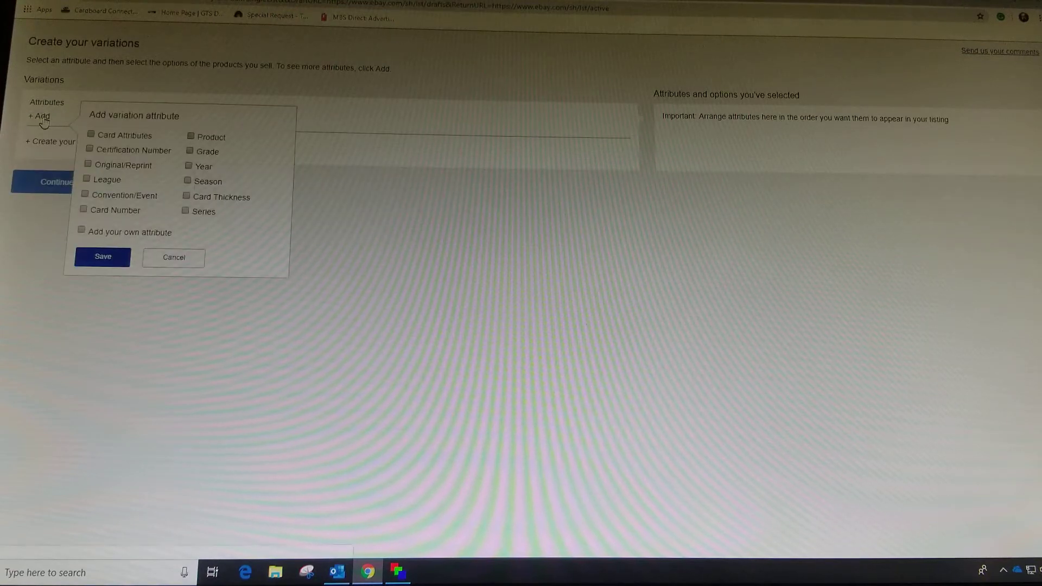
left_click(81, 230)
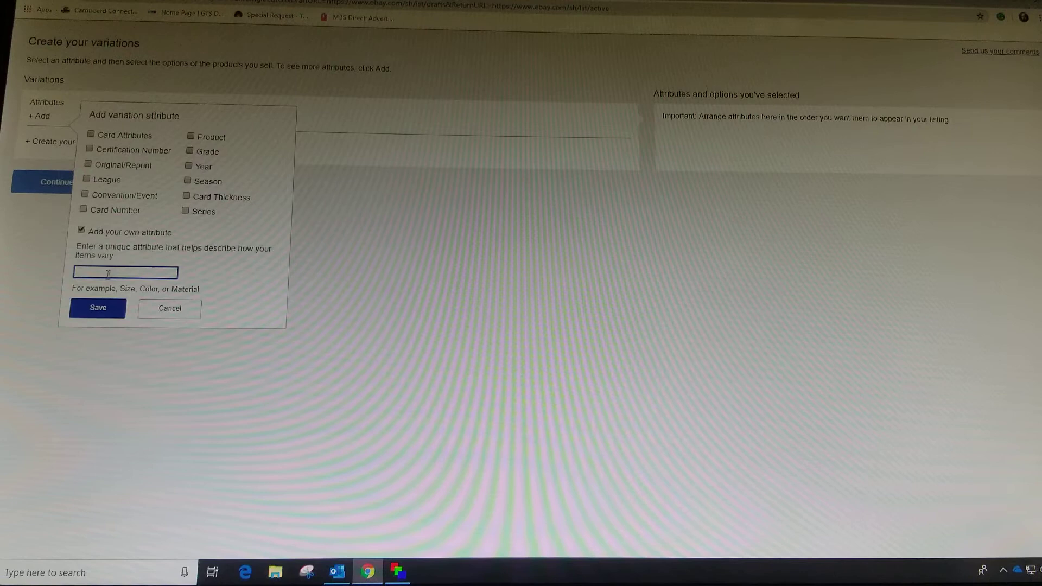
type("Te")
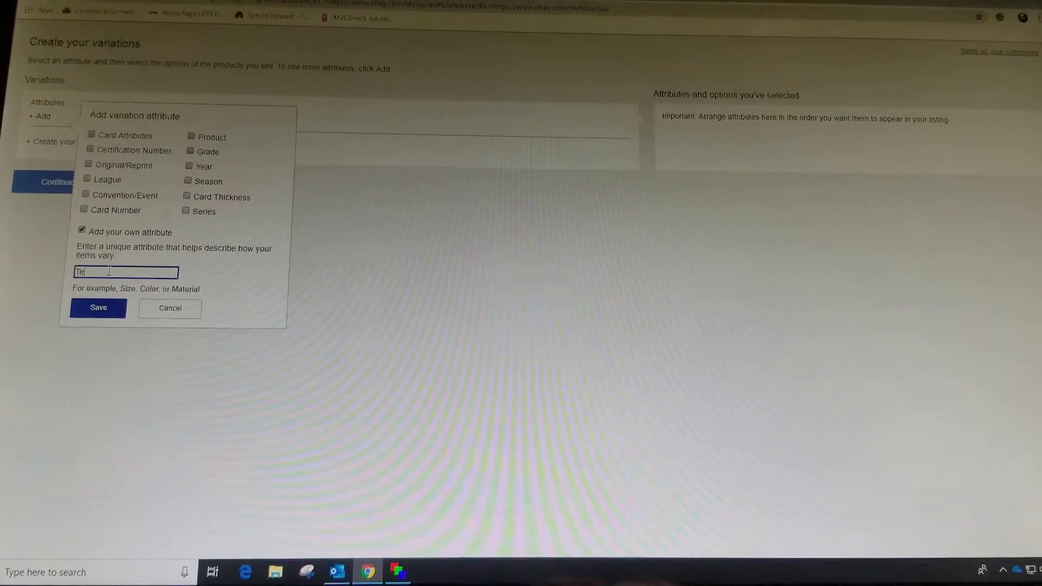
type("Team Names")
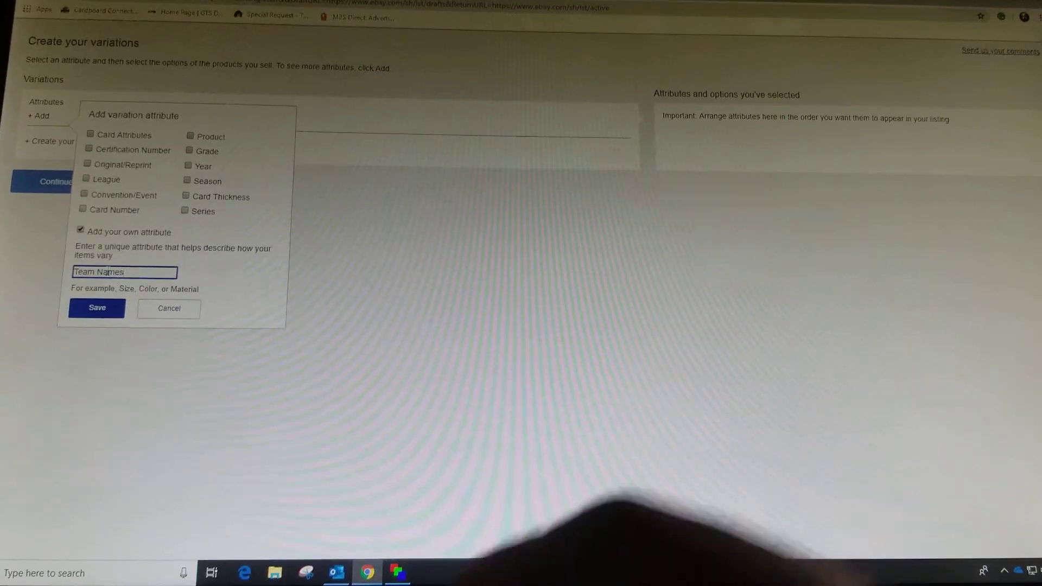
left_click(96, 307)
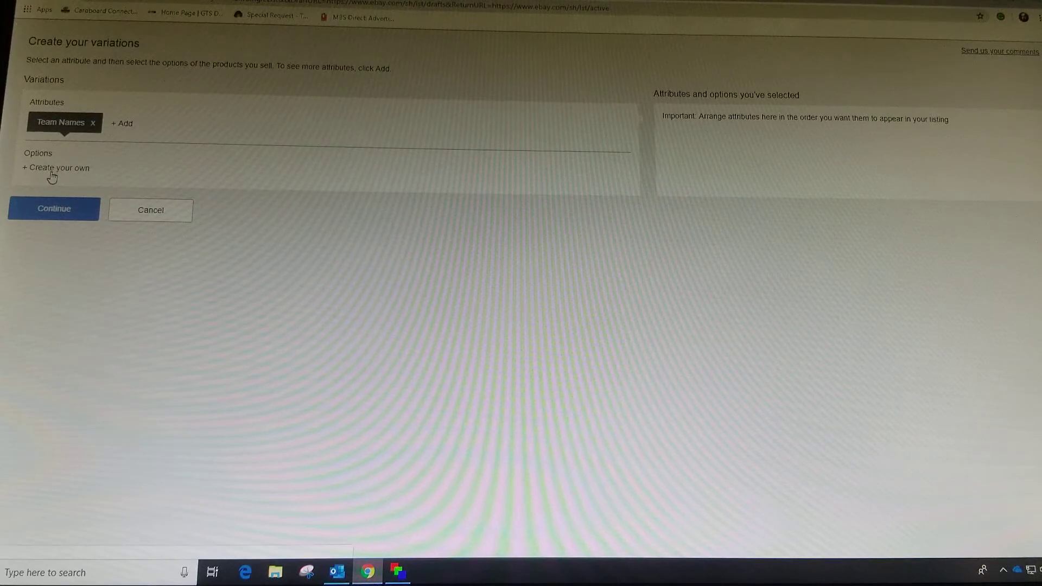
Step: Add Atlanta Hawks as the first Team Names option
left_click(55, 169)
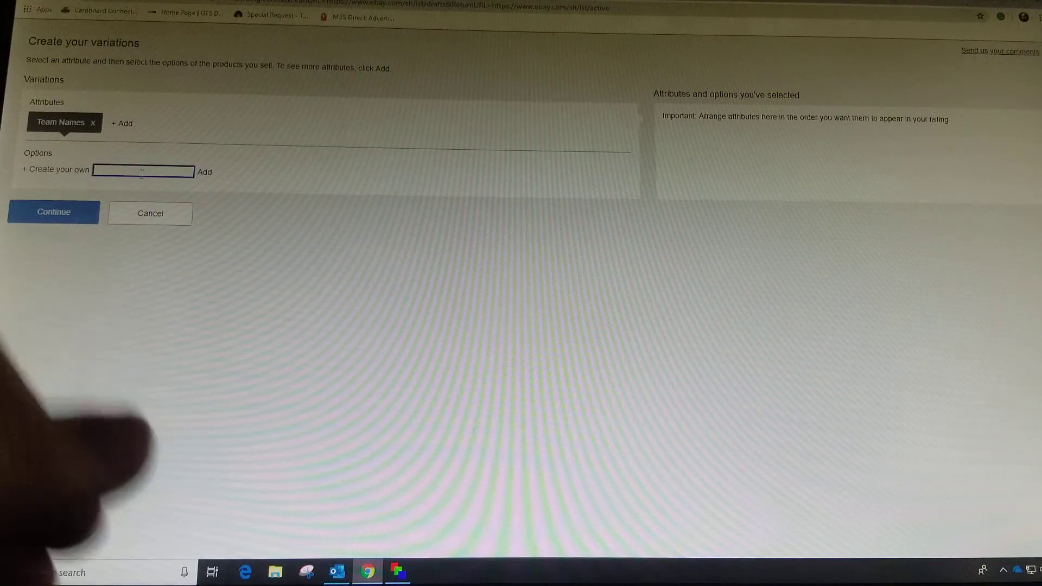
type("Atlanta")
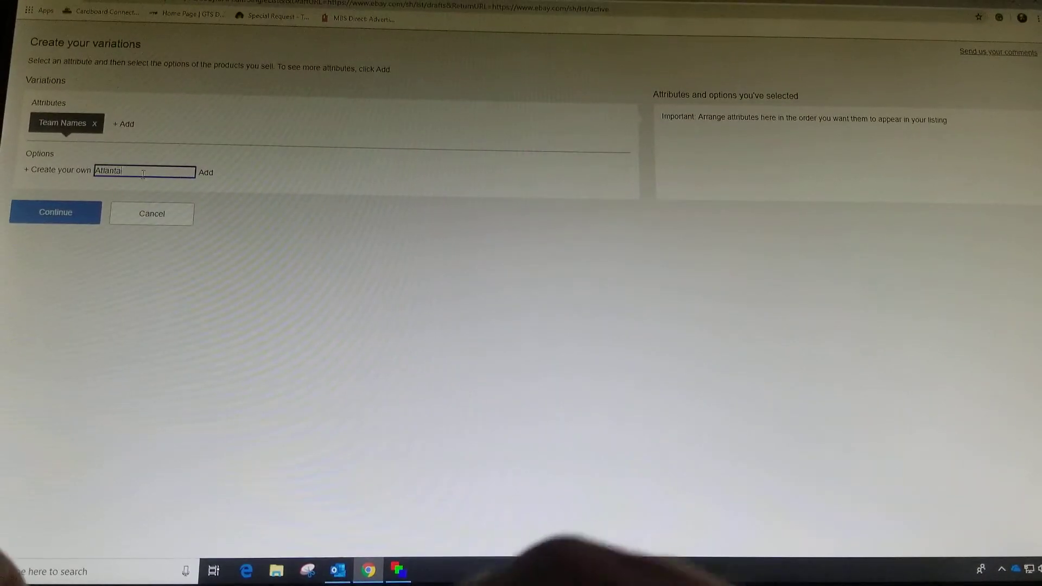
type("Hawks")
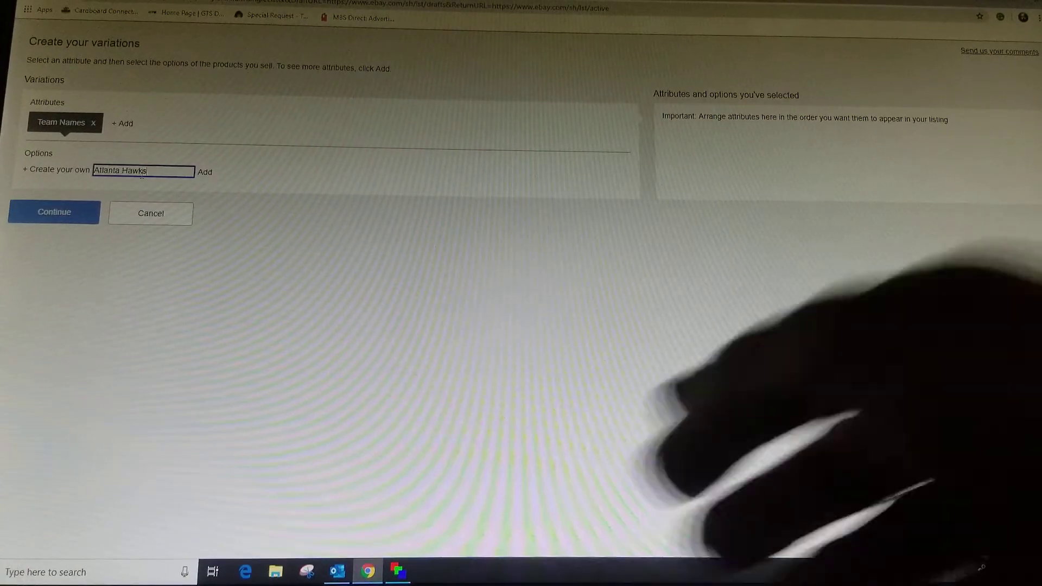
left_click(205, 171)
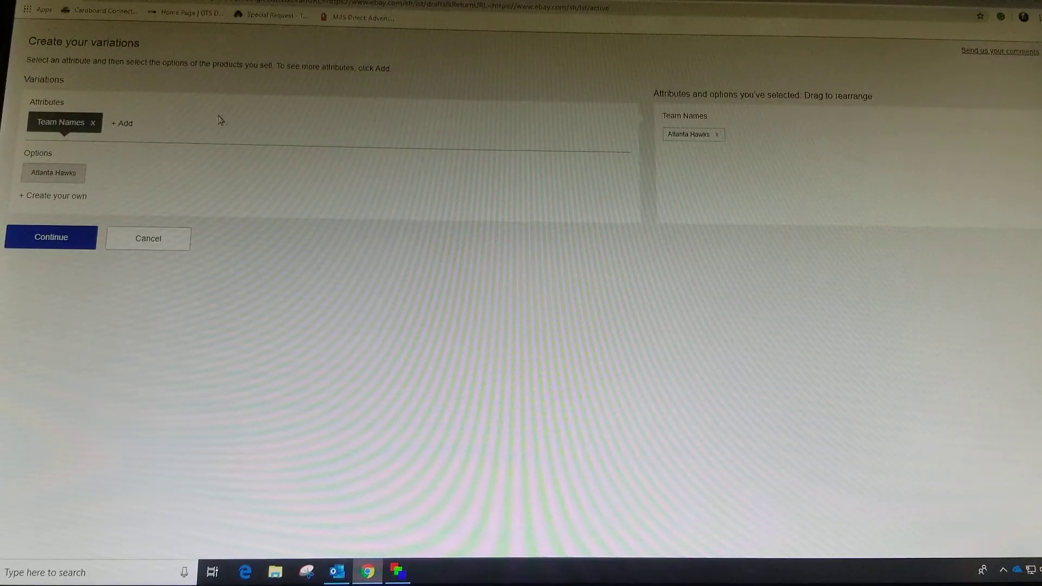
Step: Add Brooklyn Nets and Boston Celtics as further Team Names options
left_click(52, 195)
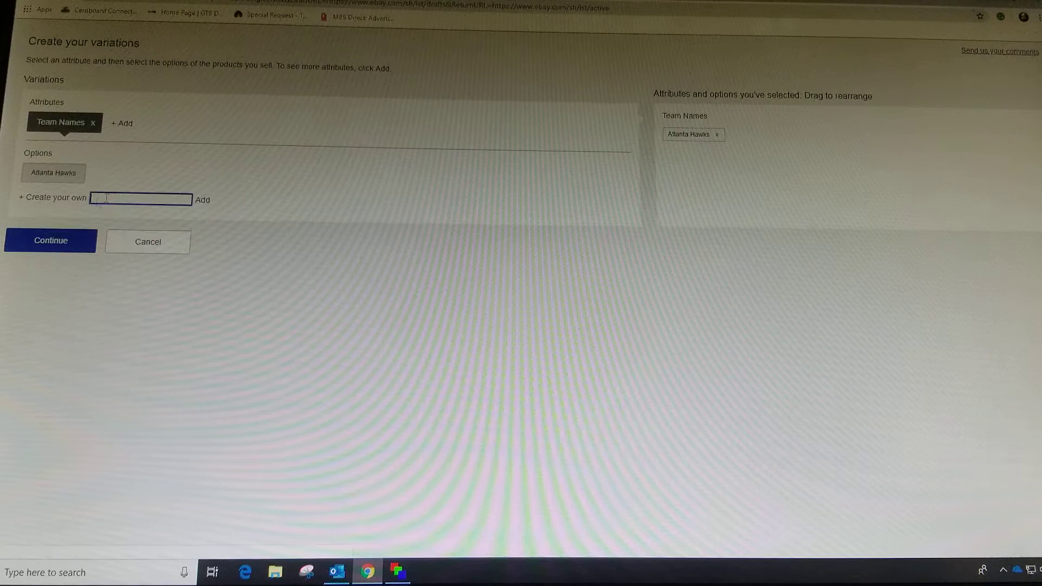
type("Brookl")
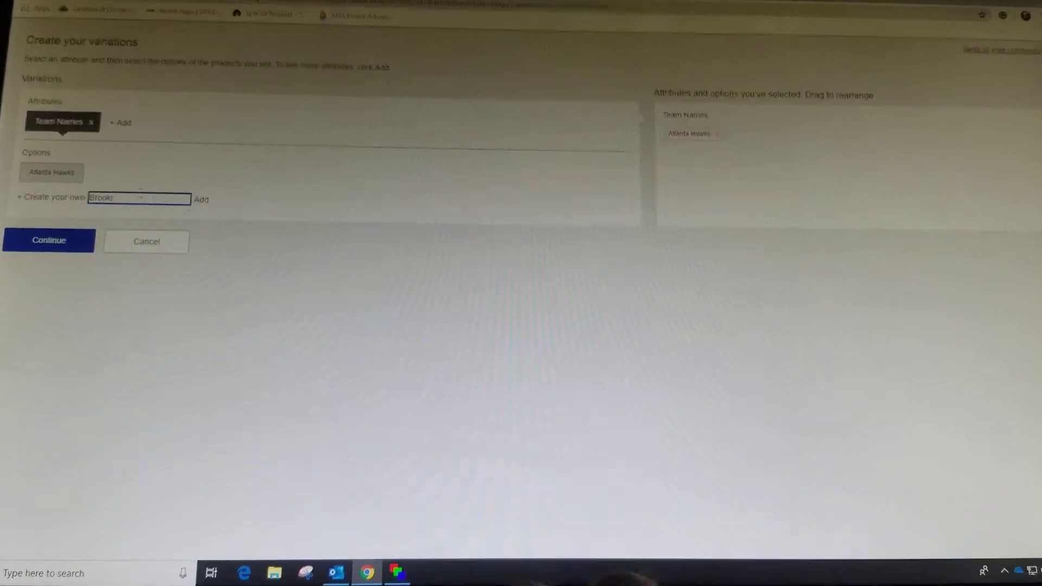
left_click(49, 240)
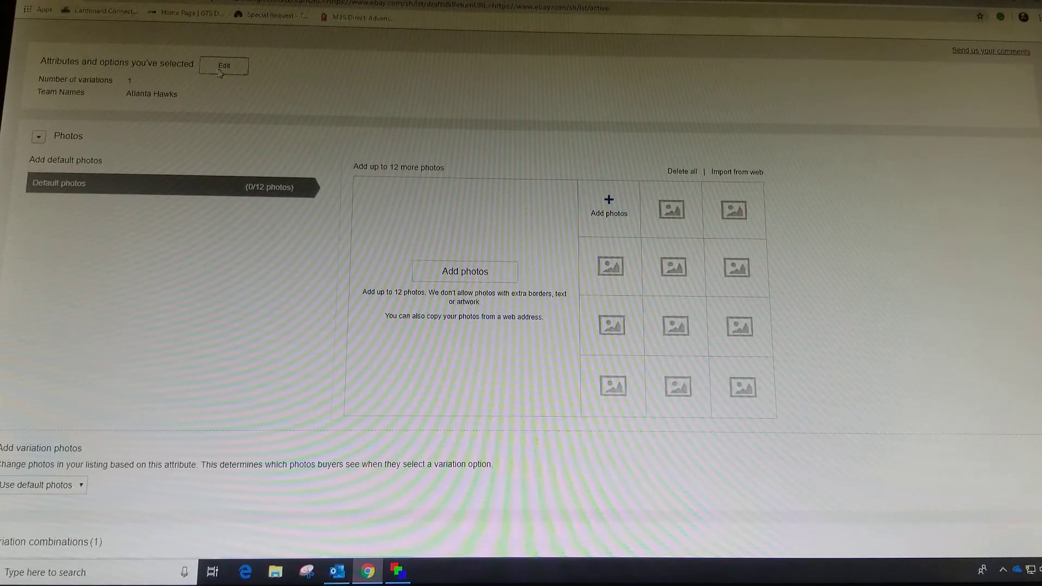
left_click(223, 65)
type("Brooklyn Nets")
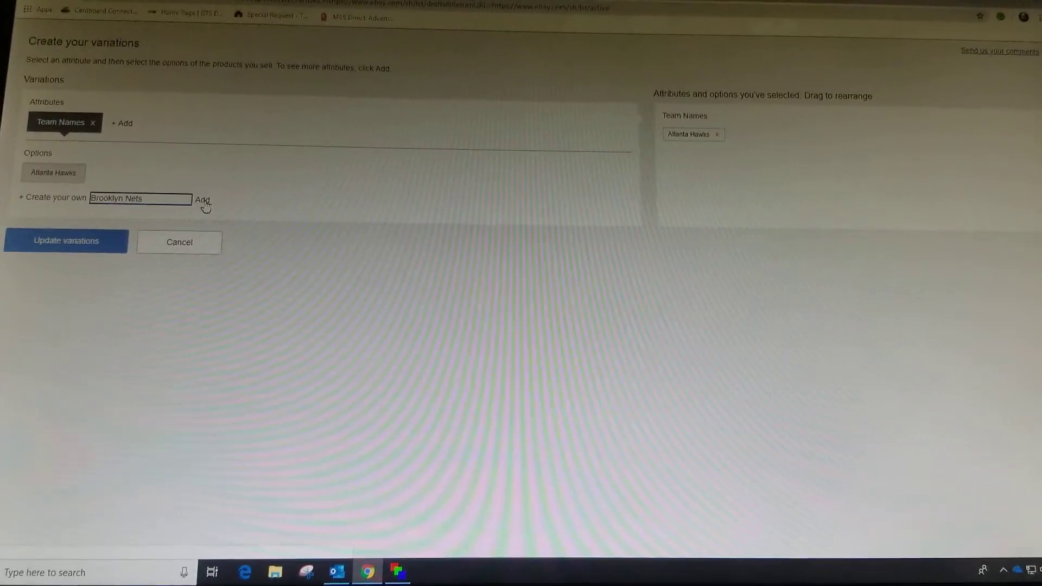
left_click(202, 200)
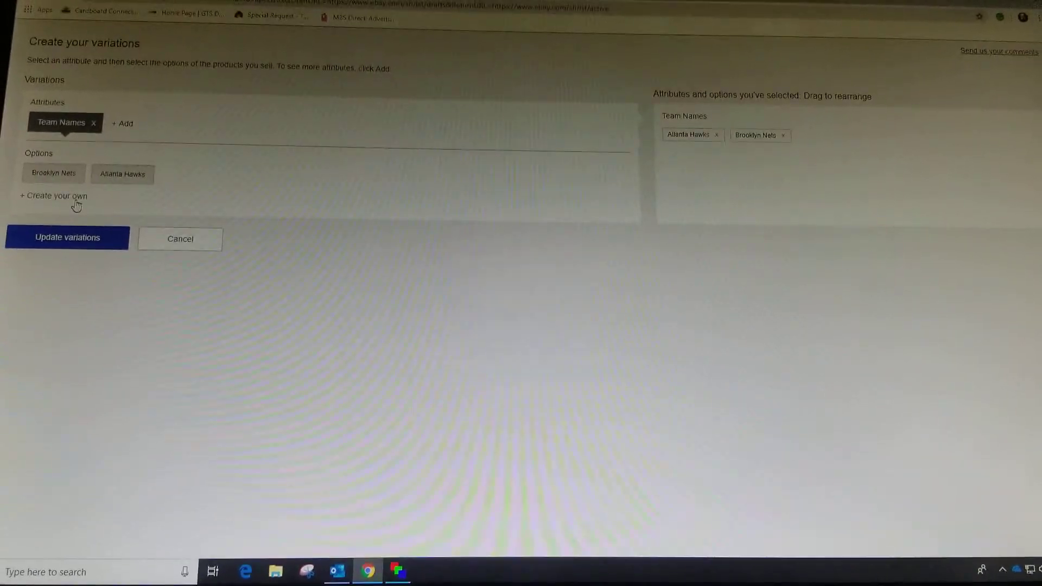
type("Boston Celtics")
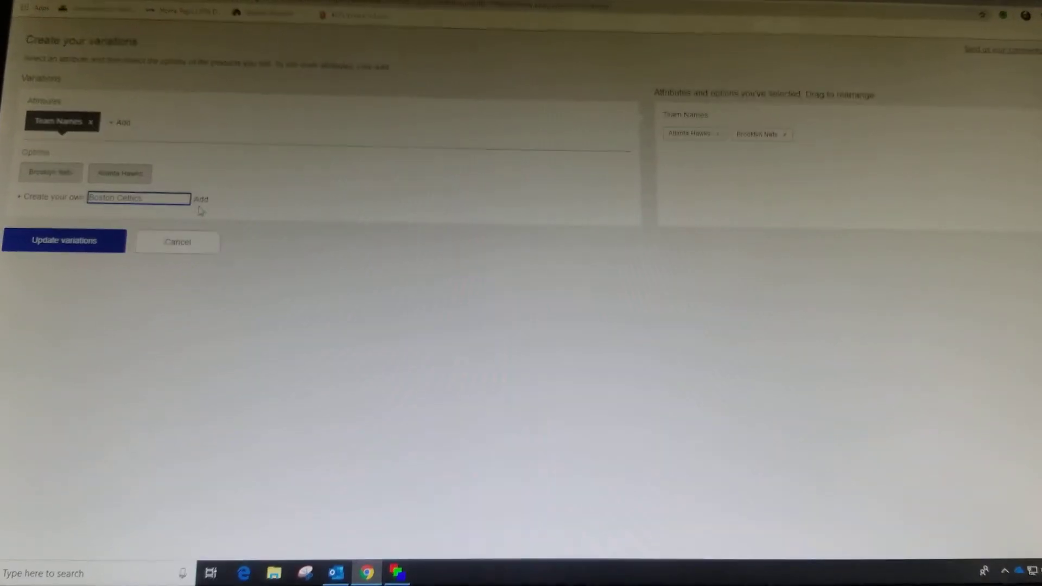
left_click(200, 199)
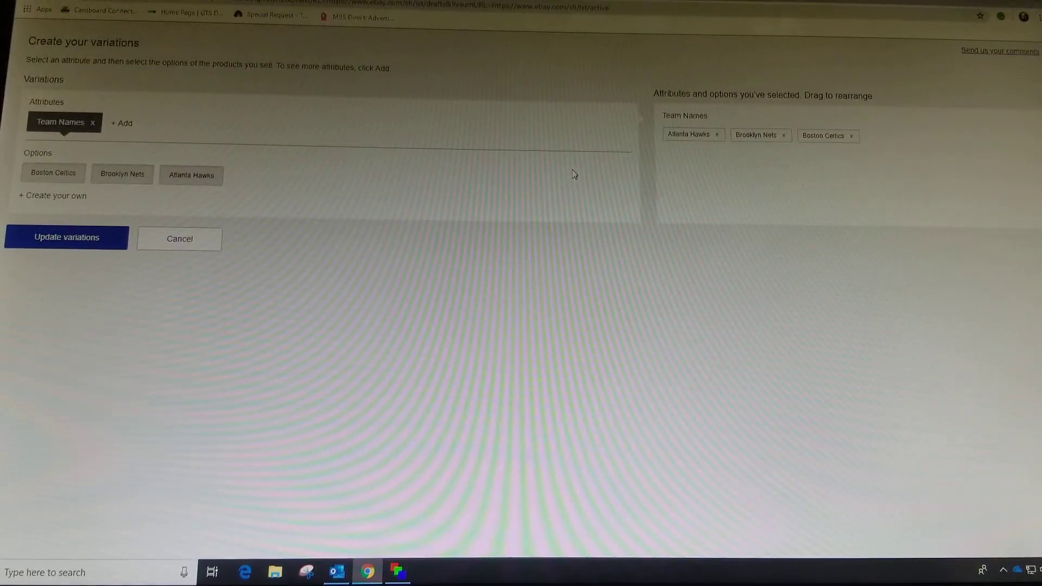
mouse_move(418, 203)
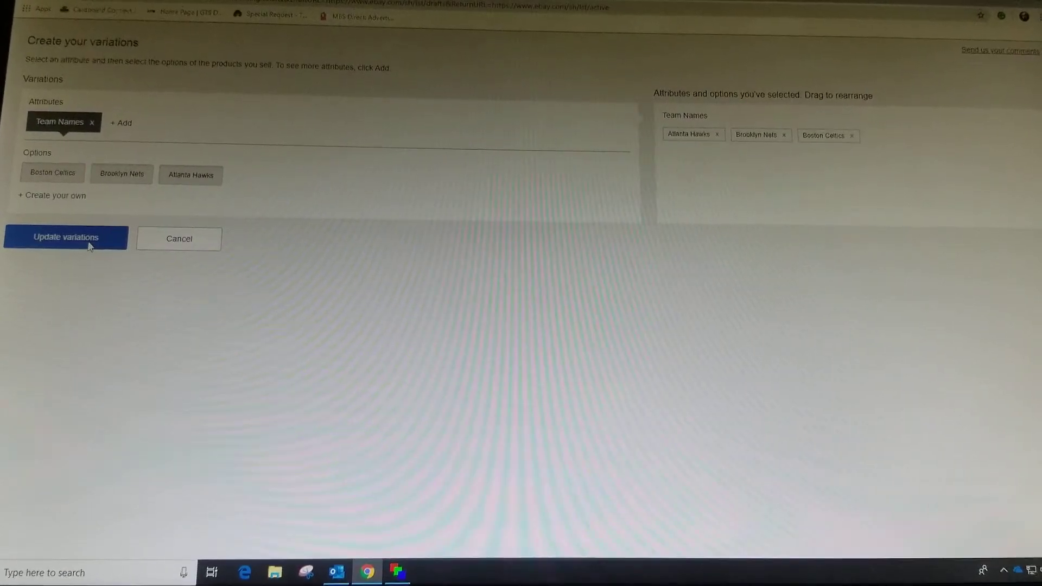
Step: Update variations and add rows automatically, giving three team variation combinations
left_click(64, 237)
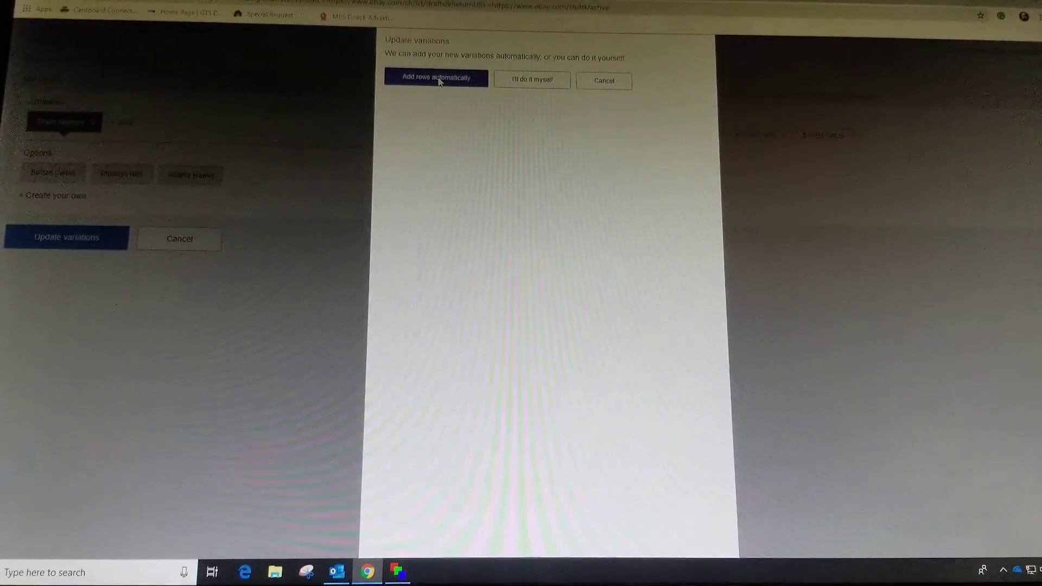
left_click(436, 78)
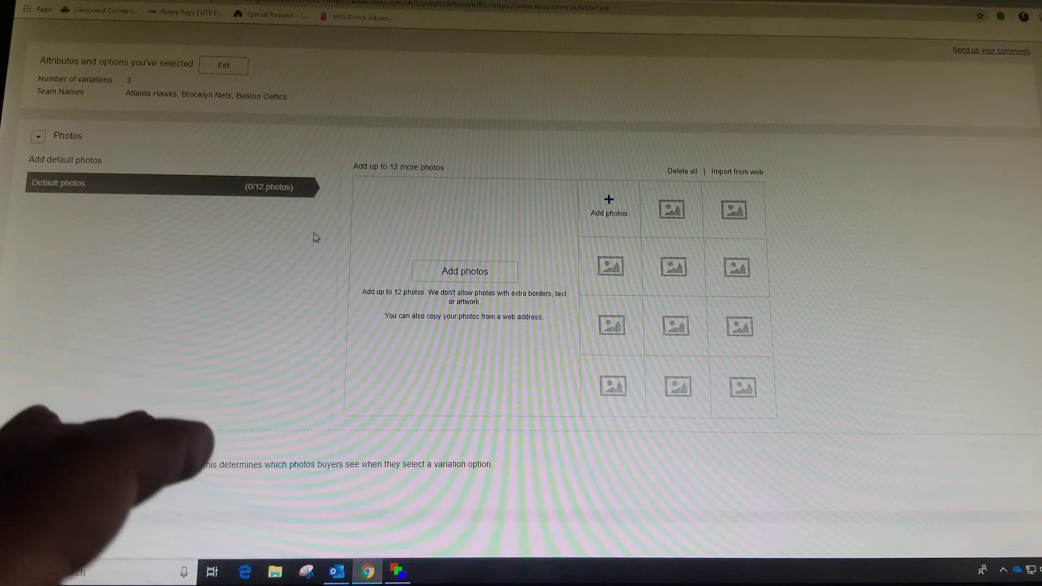
scroll("down", 3)
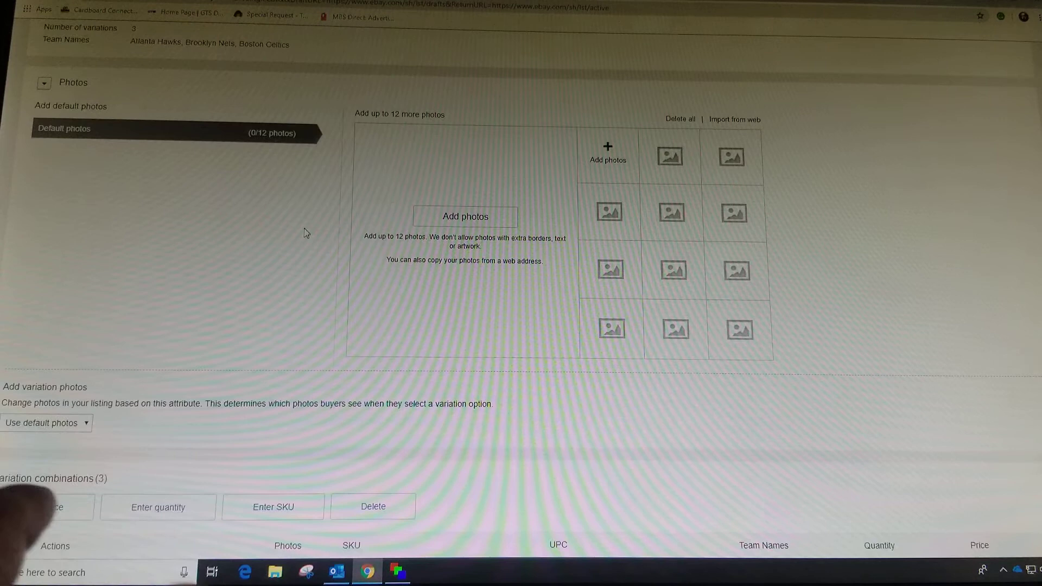
scroll("down", 3)
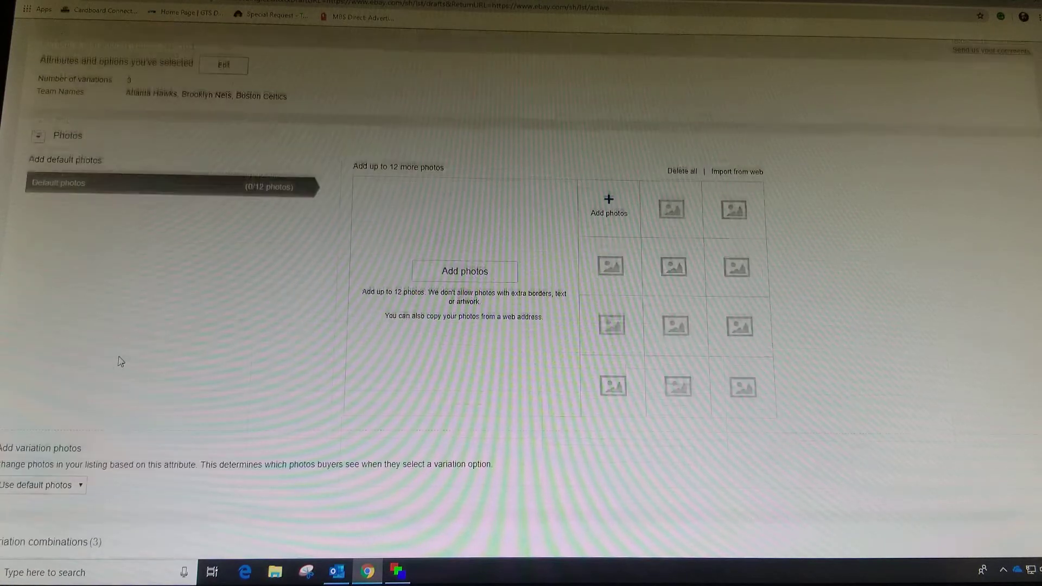
Step: Price the Atlanta Hawks variation at 5.00
scroll("down", 3)
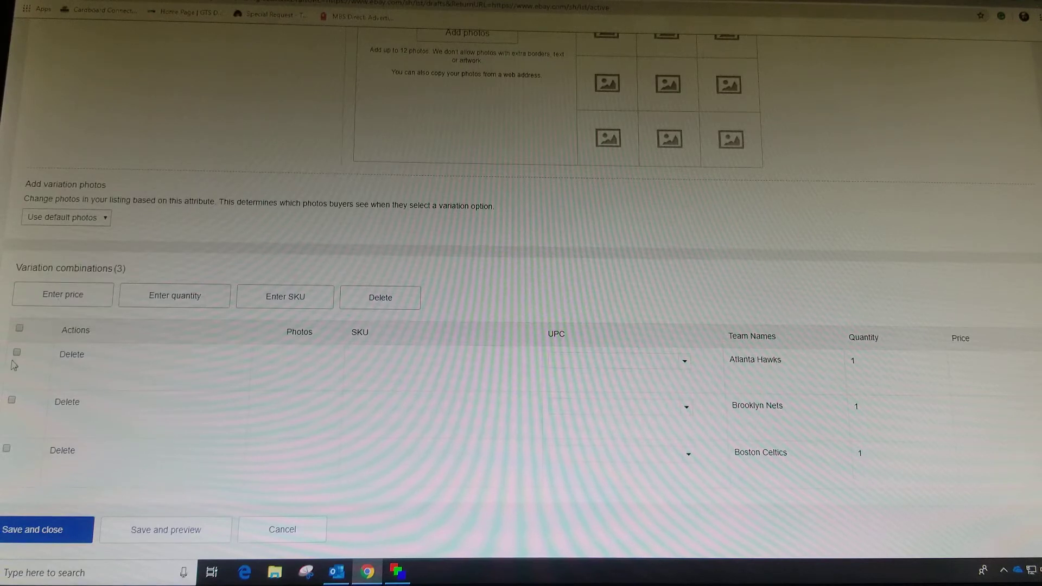
left_click(16, 351)
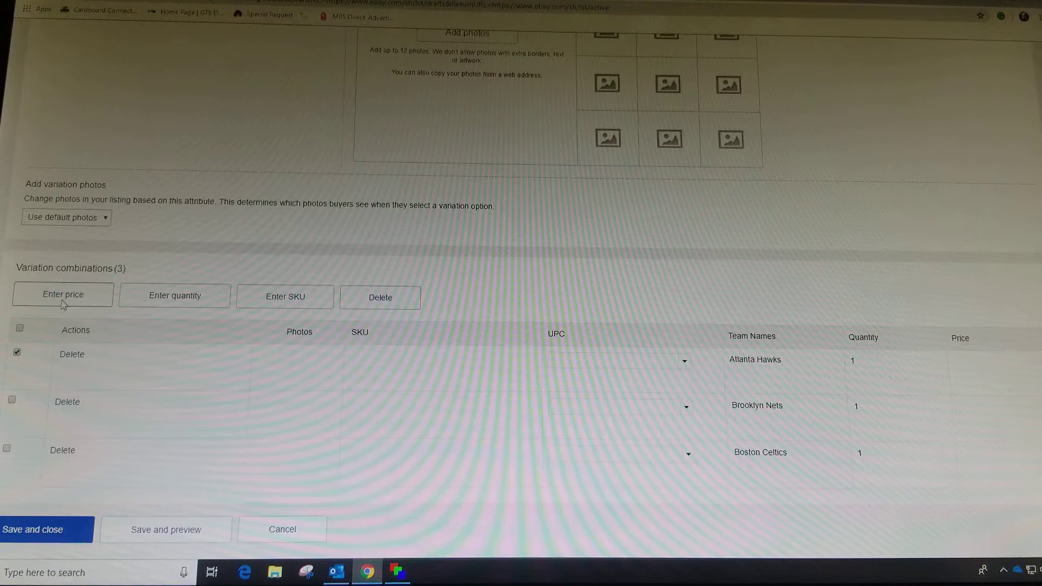
type("5")
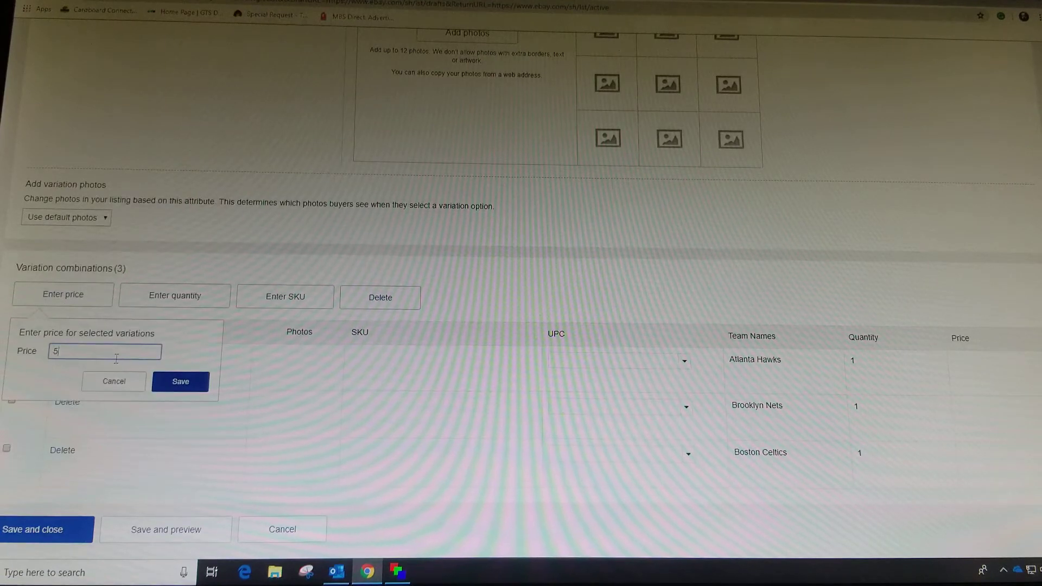
left_click(180, 381)
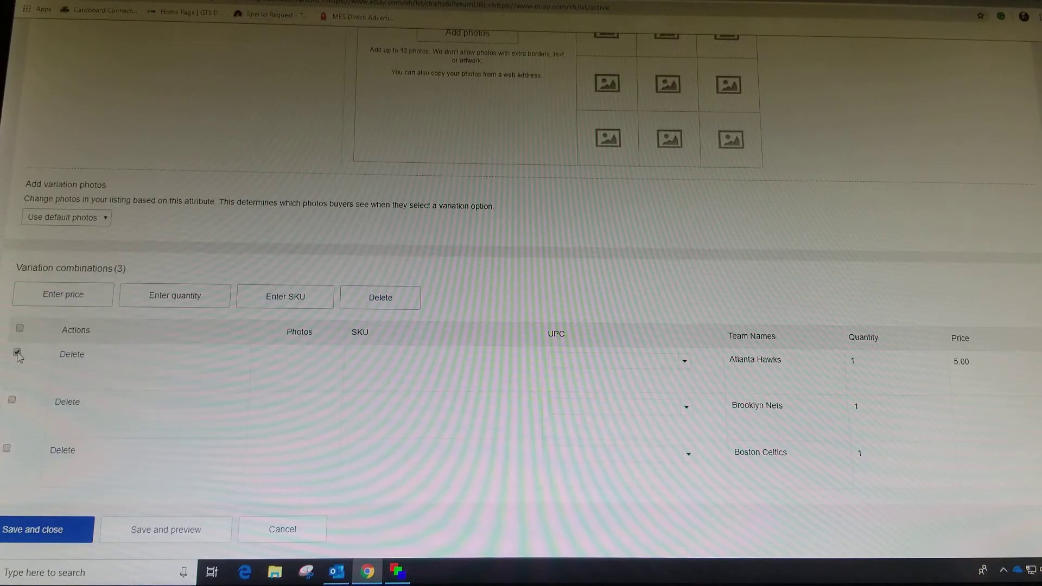
left_click(18, 400)
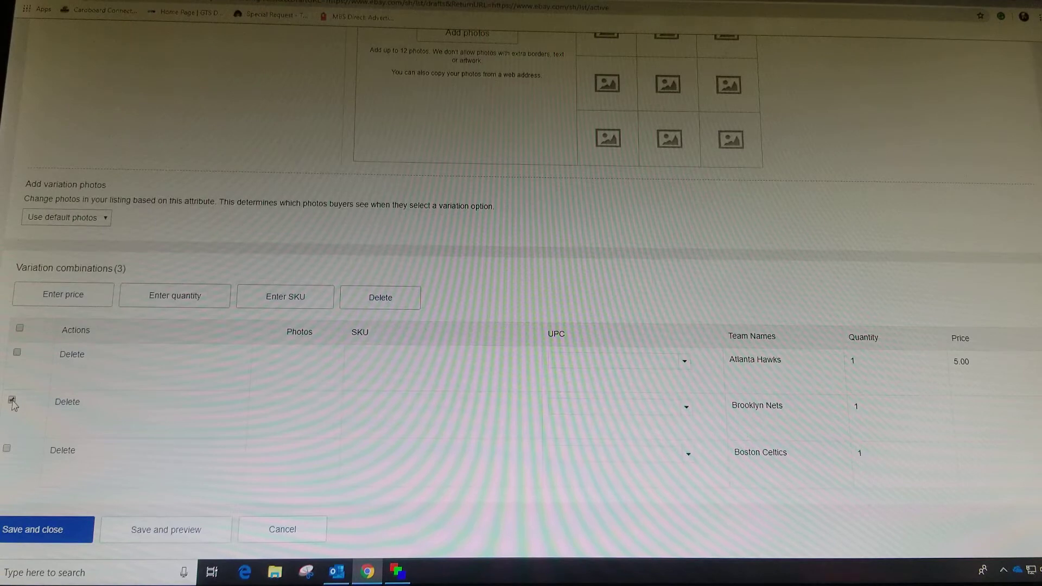
Step: Price Brooklyn Nets at 10.00 and Boston Celtics at 15.00
left_click(62, 294)
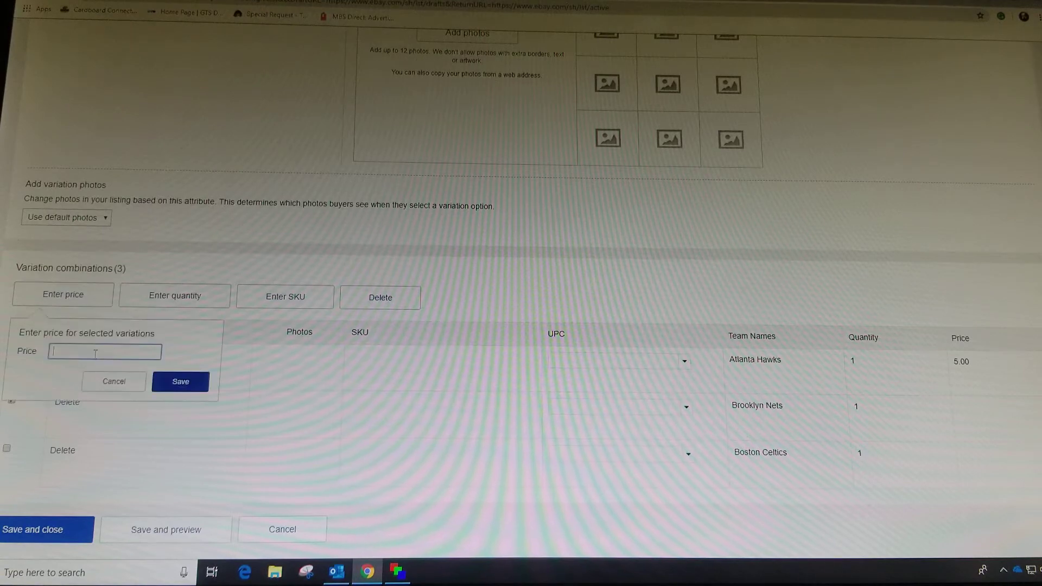
type("10")
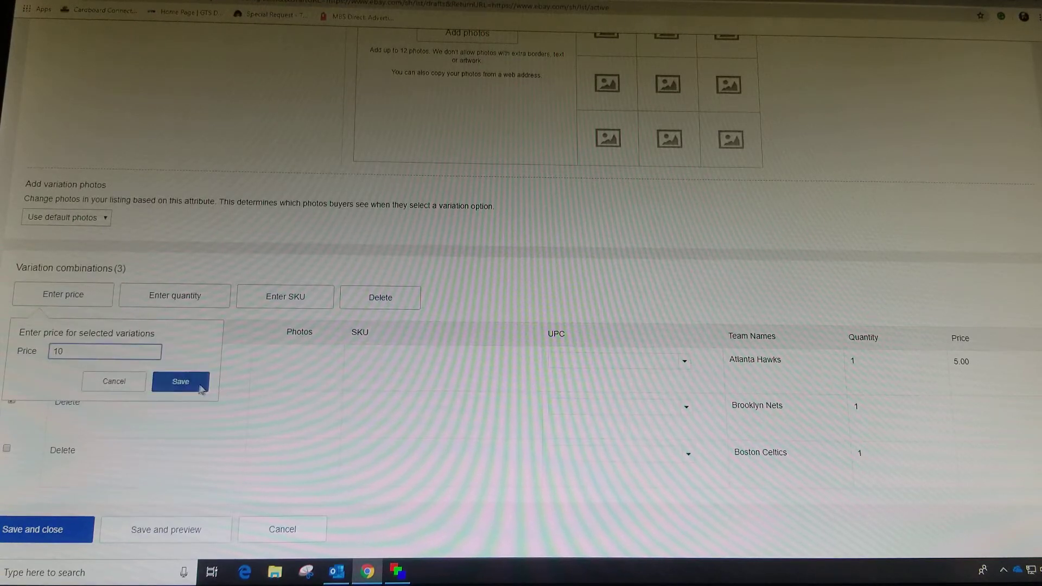
left_click(180, 381)
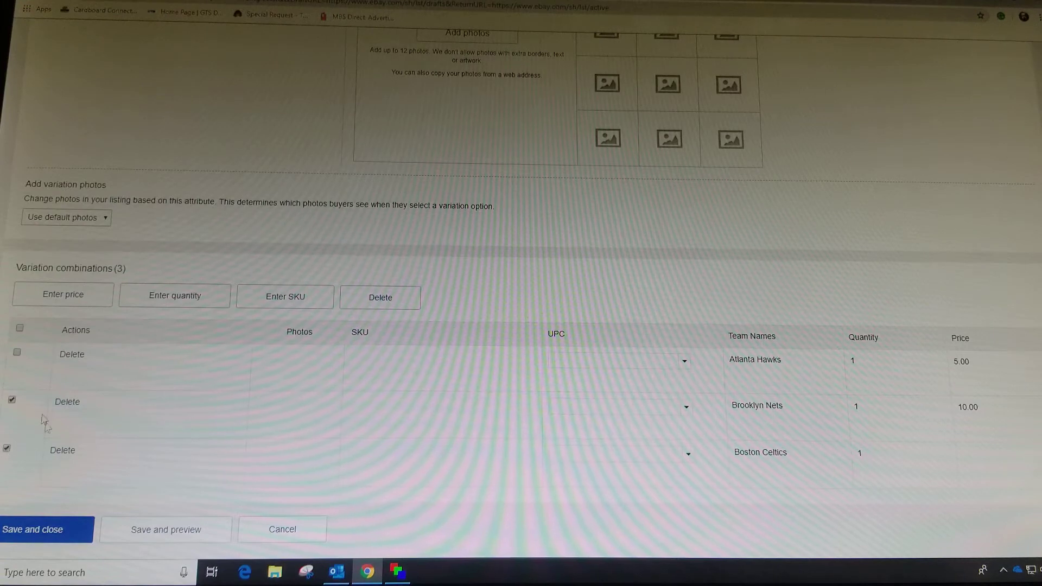
left_click(62, 294)
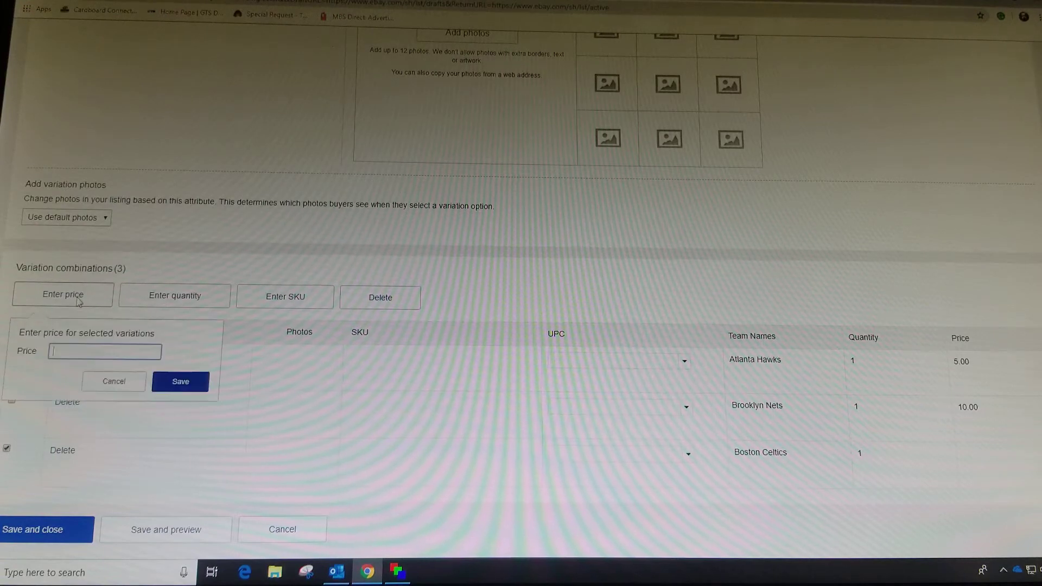
type("15")
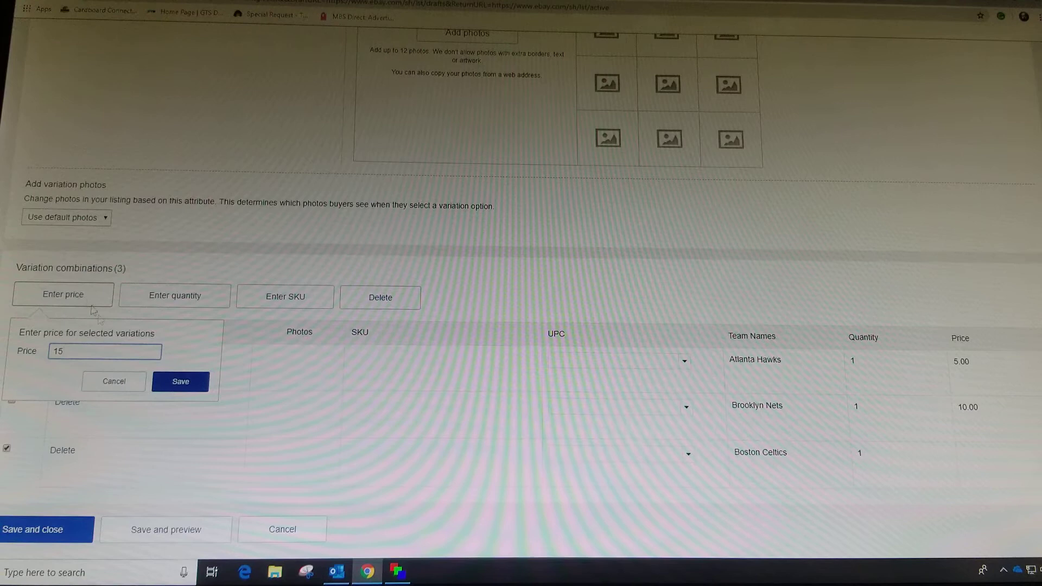
left_click(179, 381)
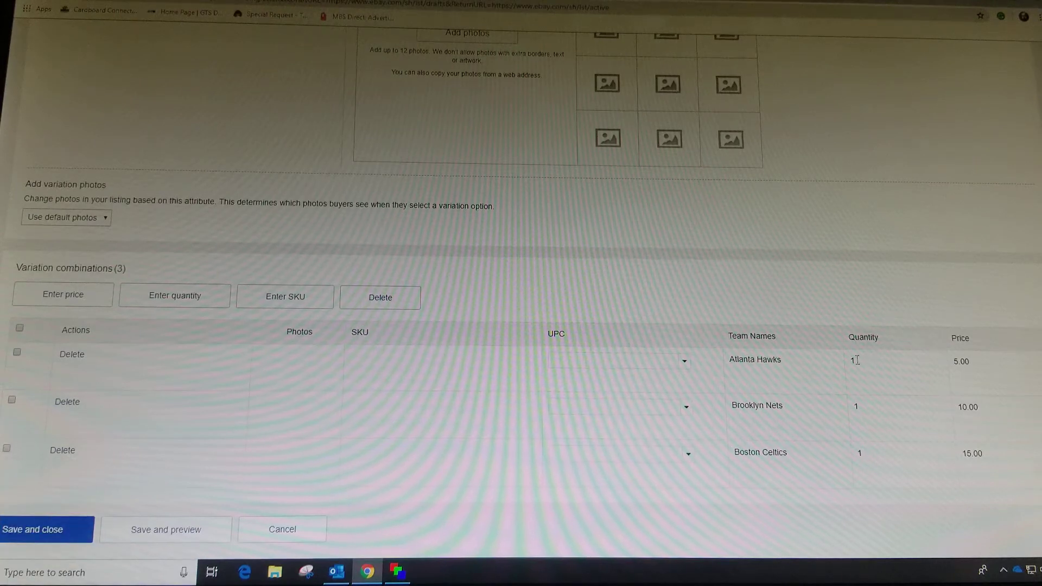
mouse_move(866, 452)
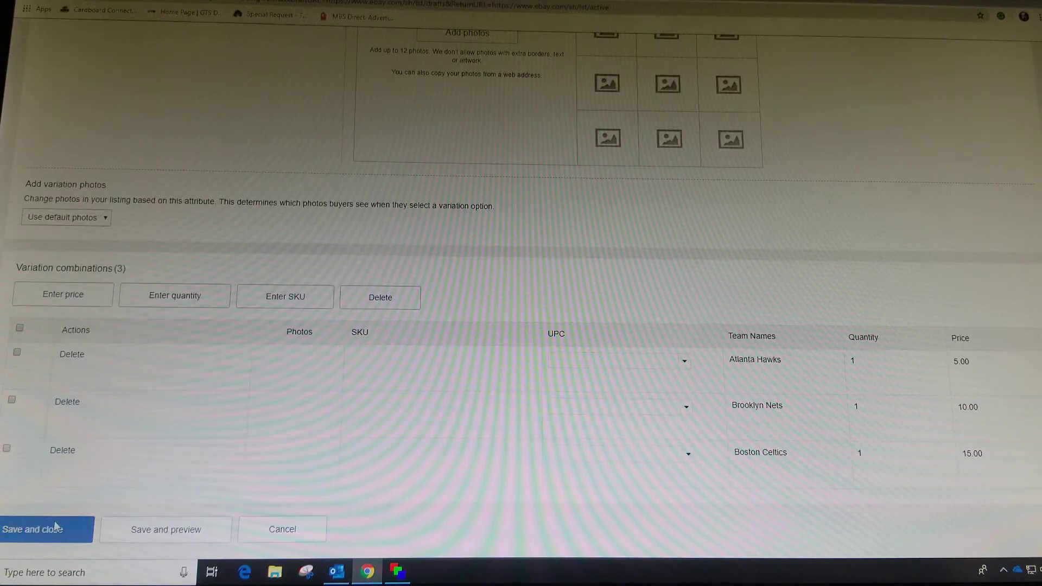
left_click(37, 528)
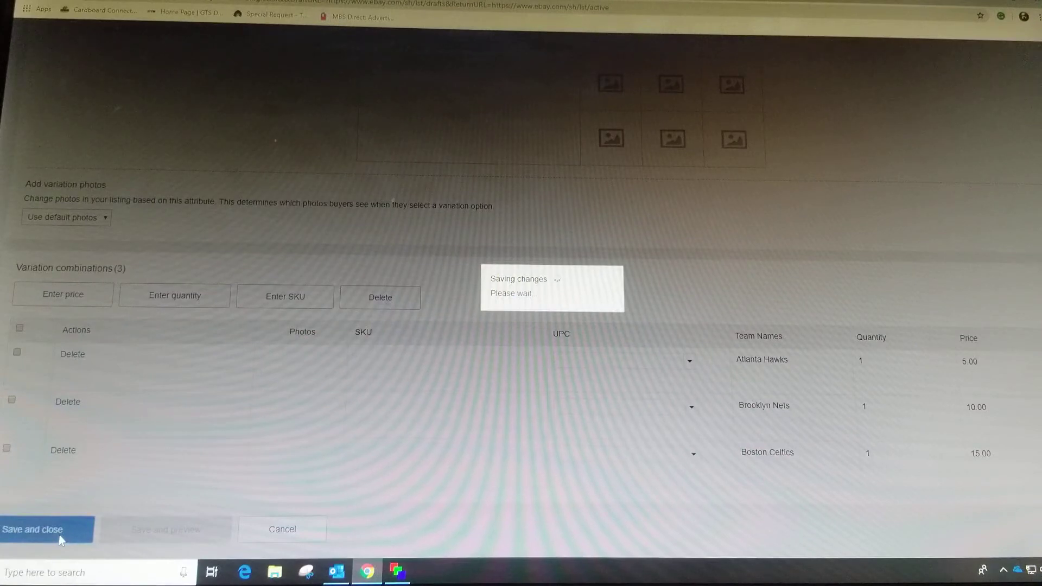
left_click(32, 529)
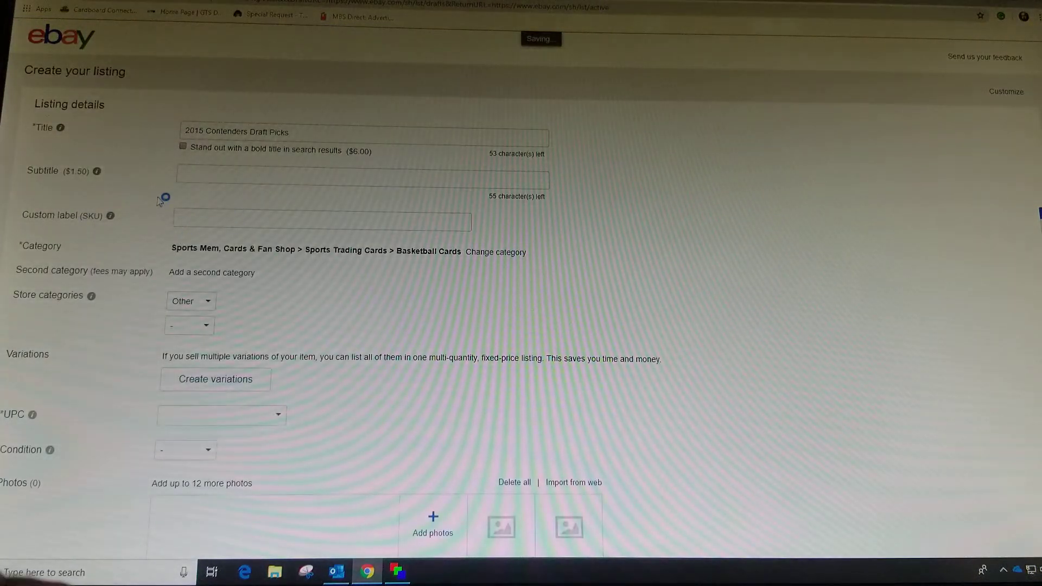
scroll("down", 3)
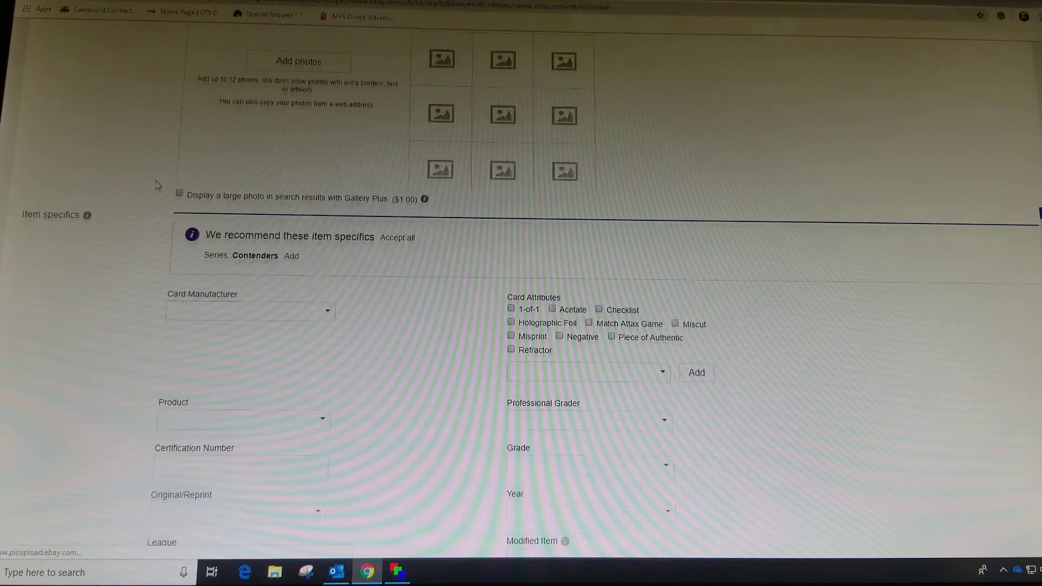
scroll("down", 3)
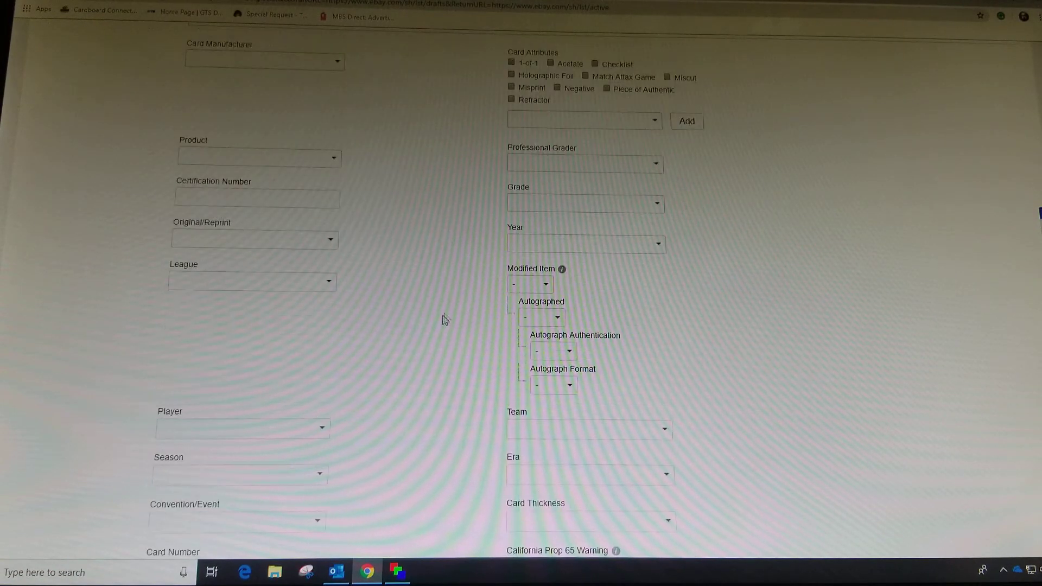
scroll("down", 3)
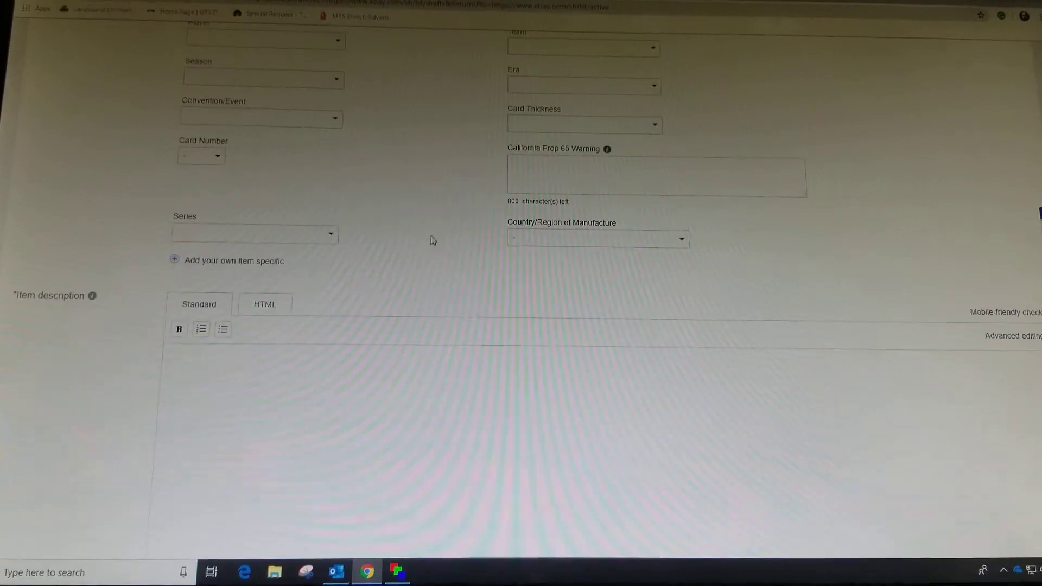
scroll("down", 3)
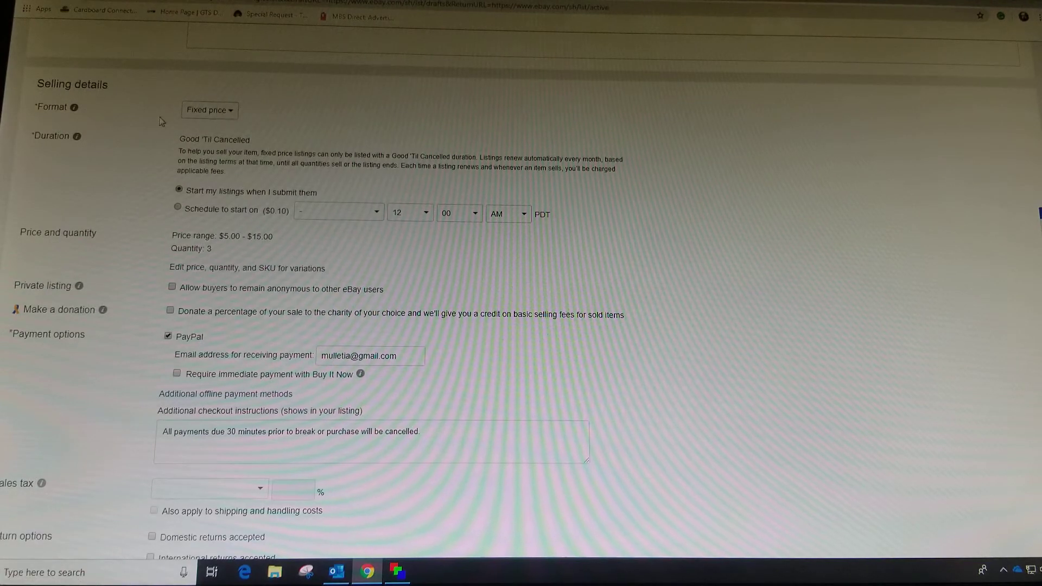
mouse_move(146, 167)
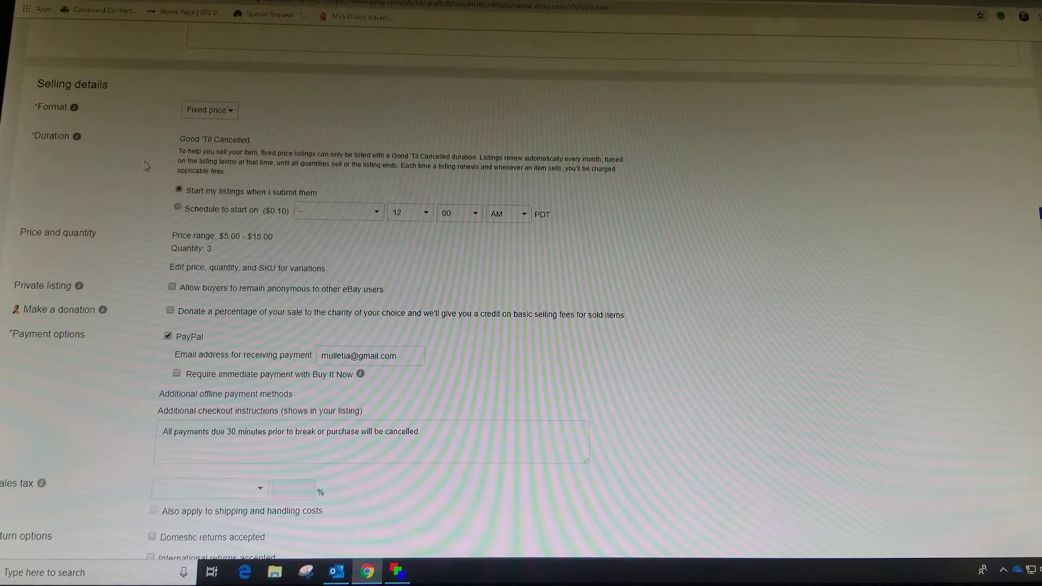
scroll("down", 3)
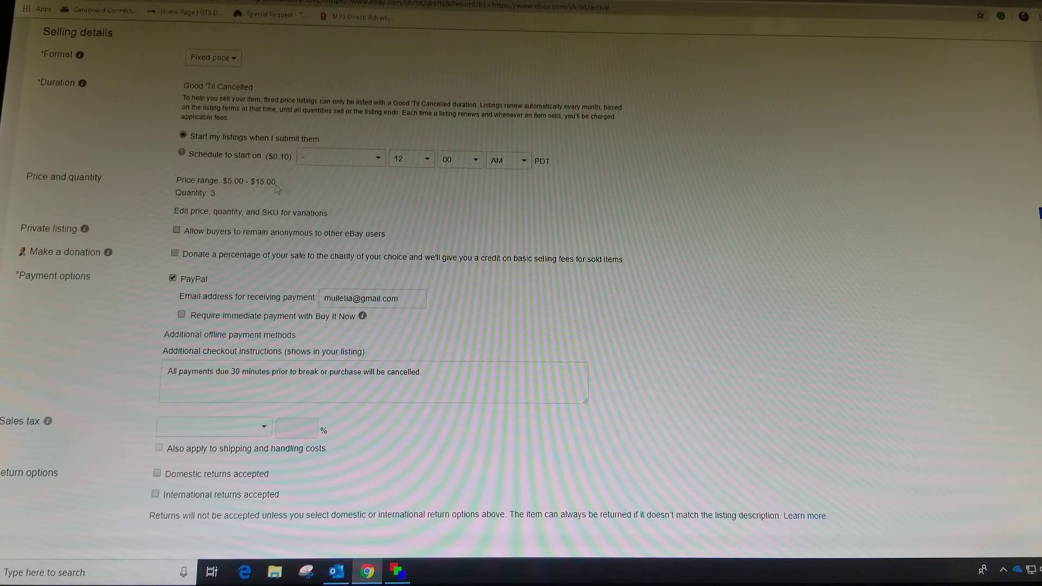
scroll("down", 3)
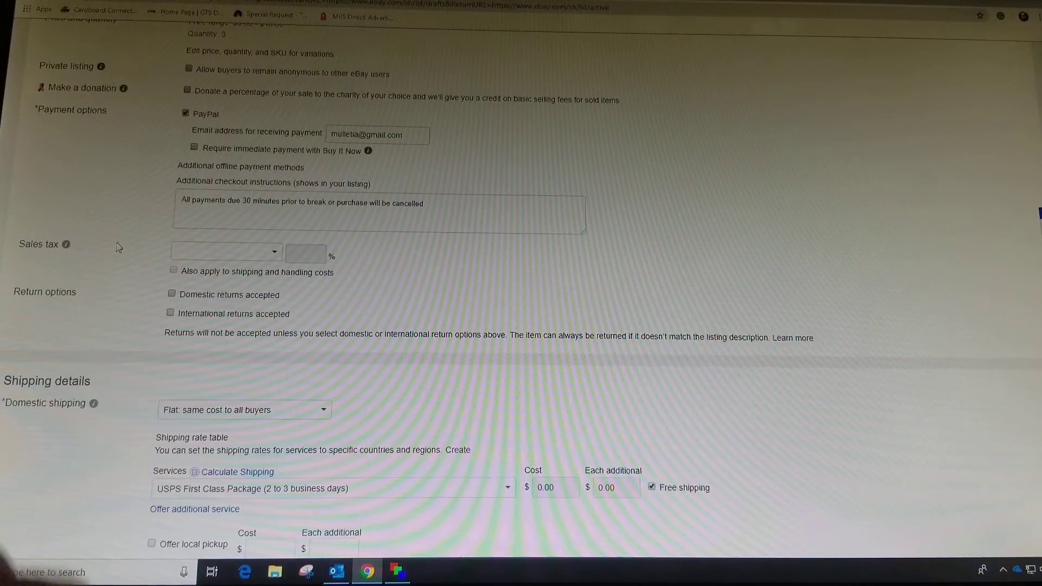
scroll("up", 3)
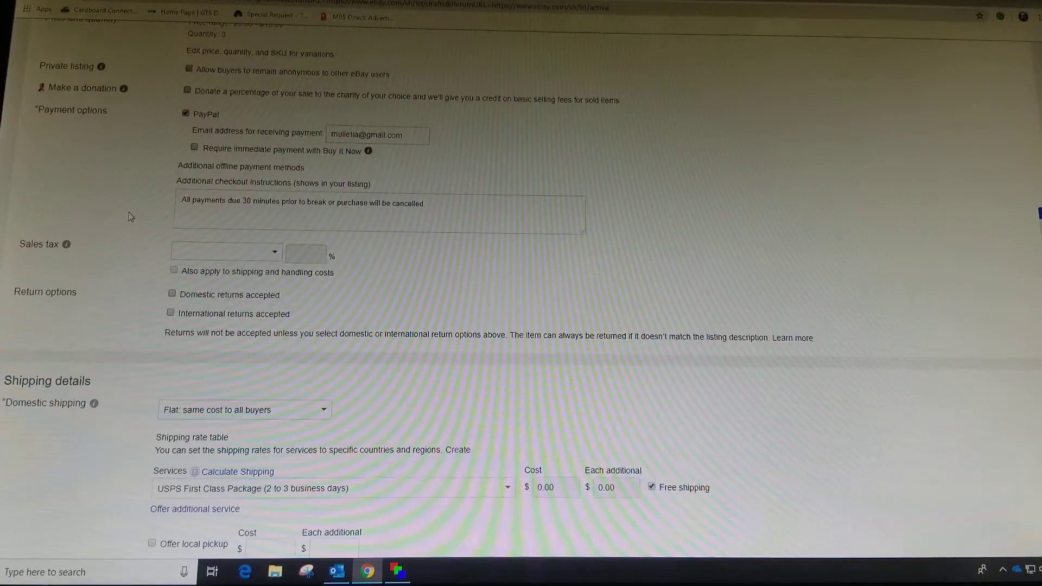
scroll("down", 3)
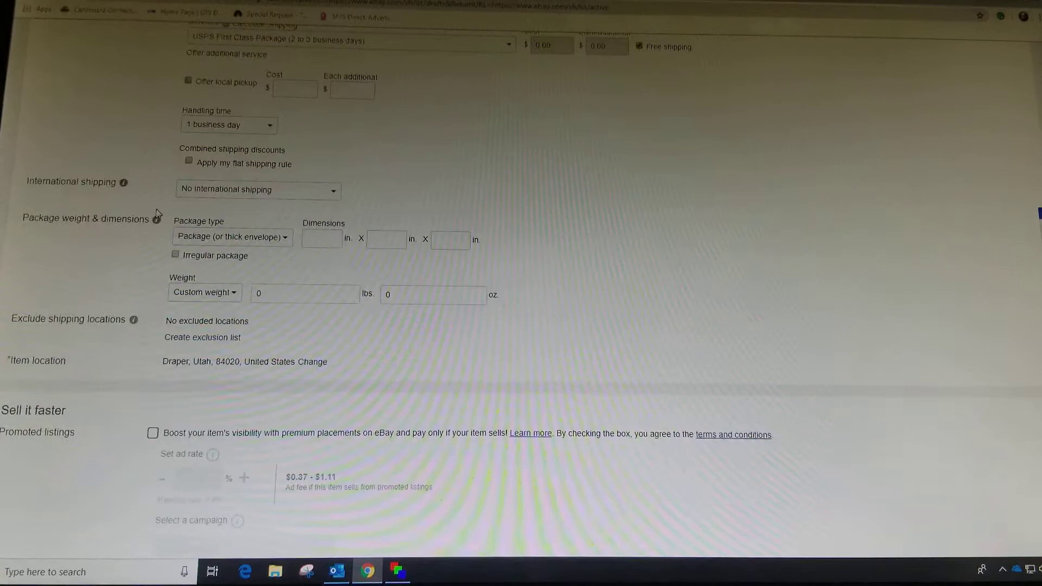
scroll("down", 3)
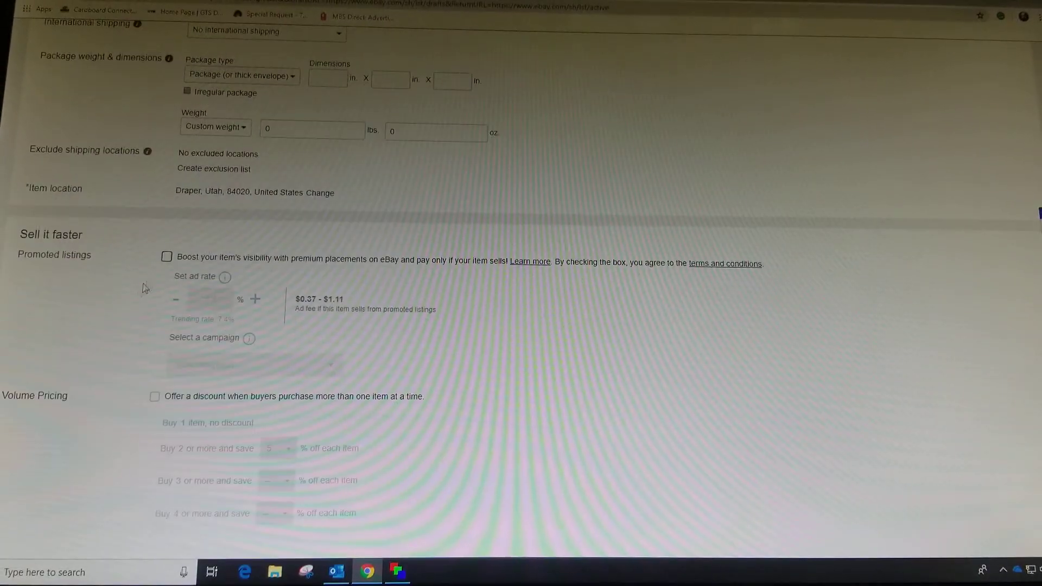
scroll("down", 3)
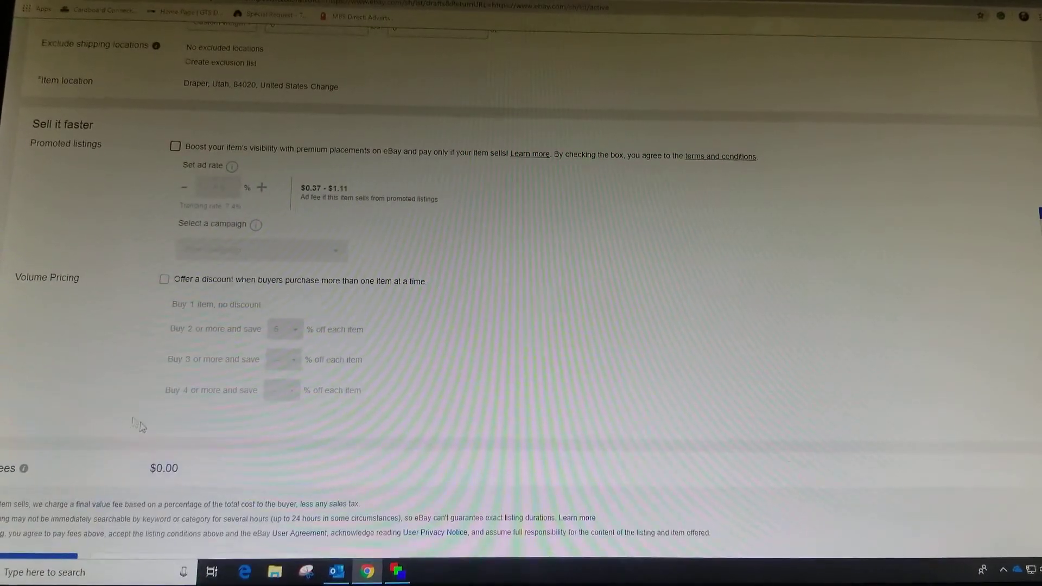
Step: Submit the listing, which returns an 'A description is required' error, and review the form
left_click(28, 505)
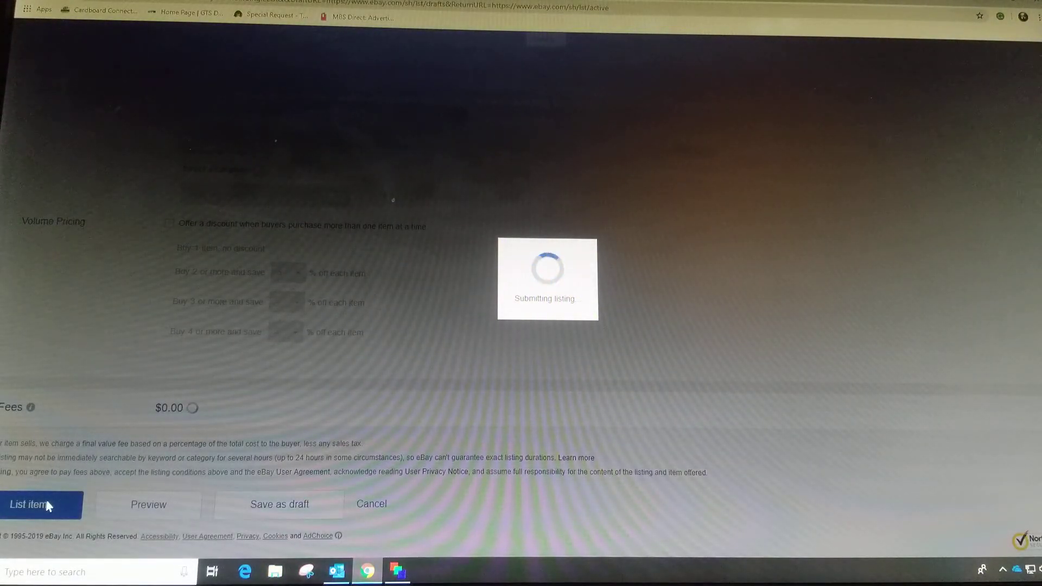
left_click(35, 505)
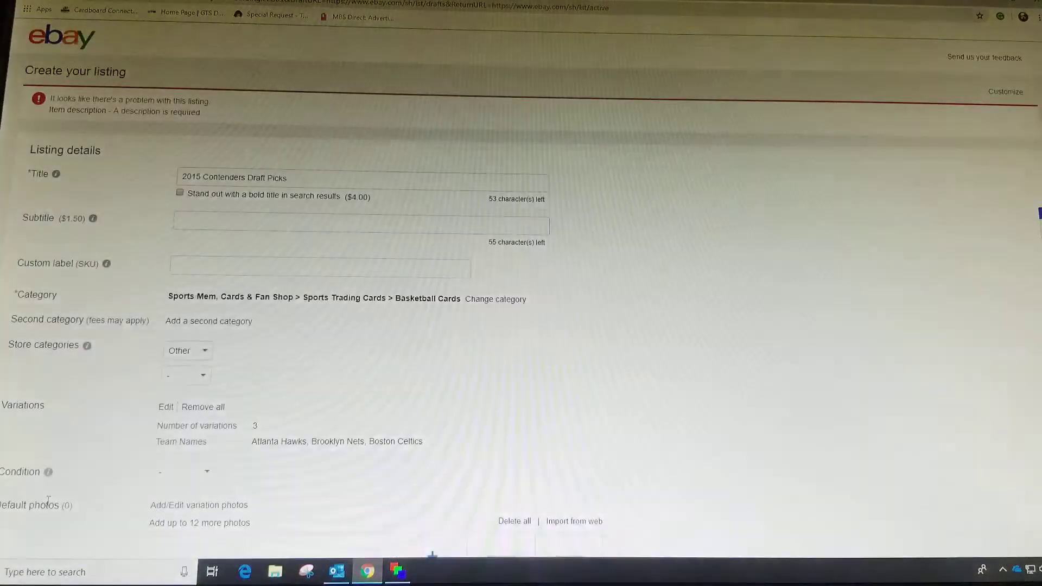
scroll("down", 3)
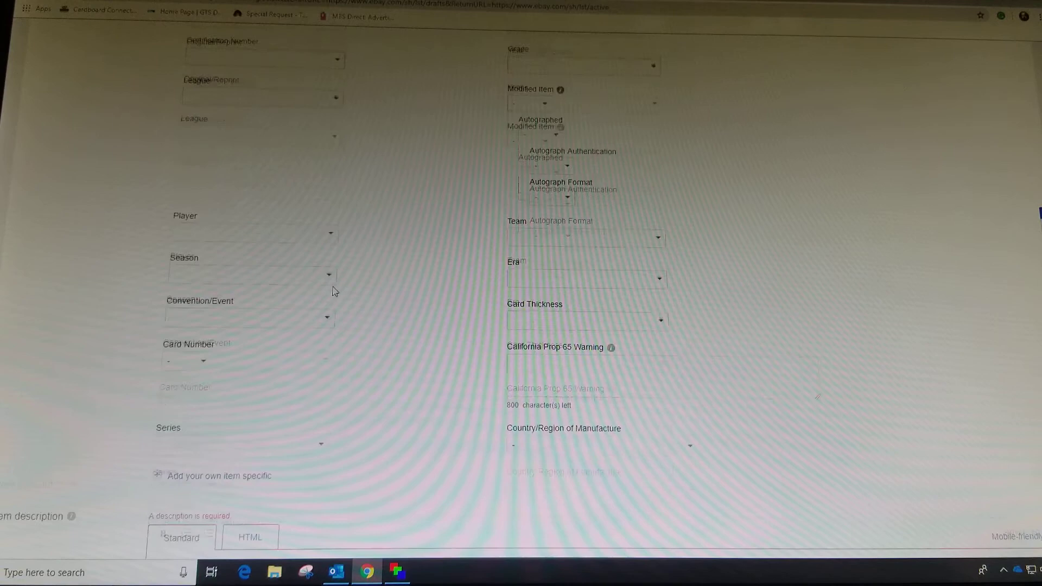
scroll("down", 3)
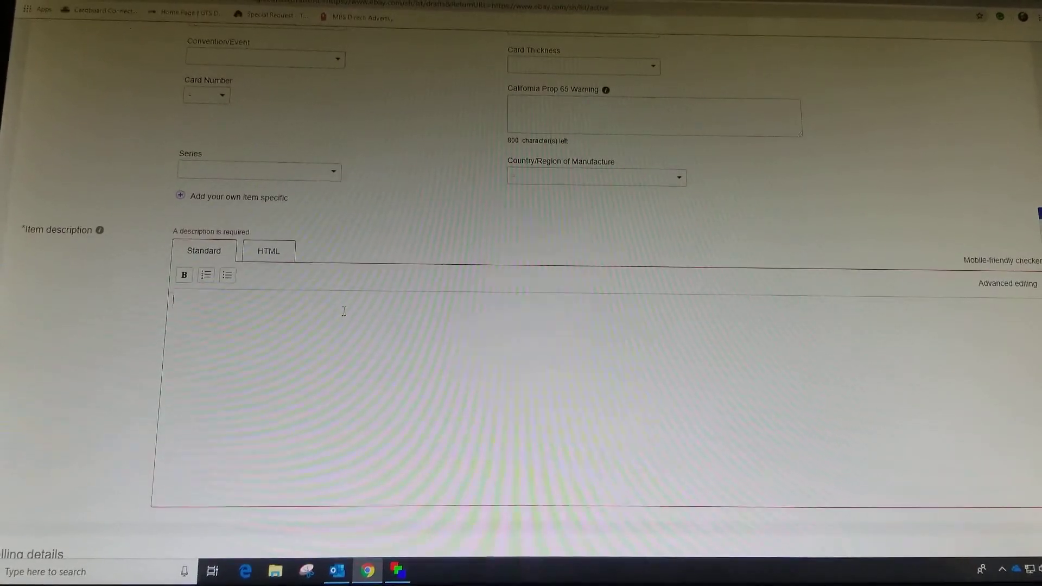
scroll("down", 3)
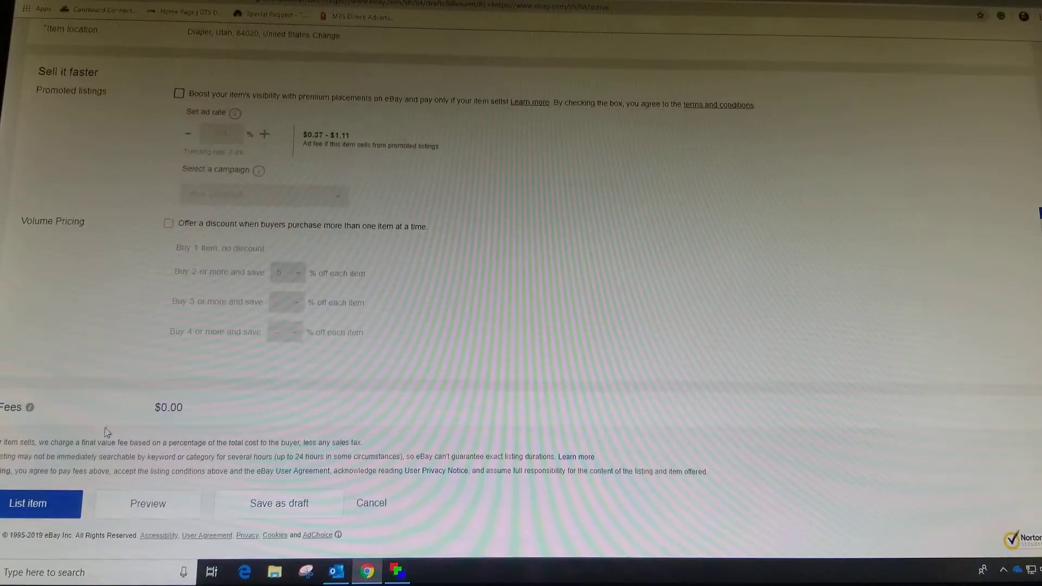
Step: List the item again so '2015 Contenders Draft Picks' goes live with an item ID
left_click(28, 503)
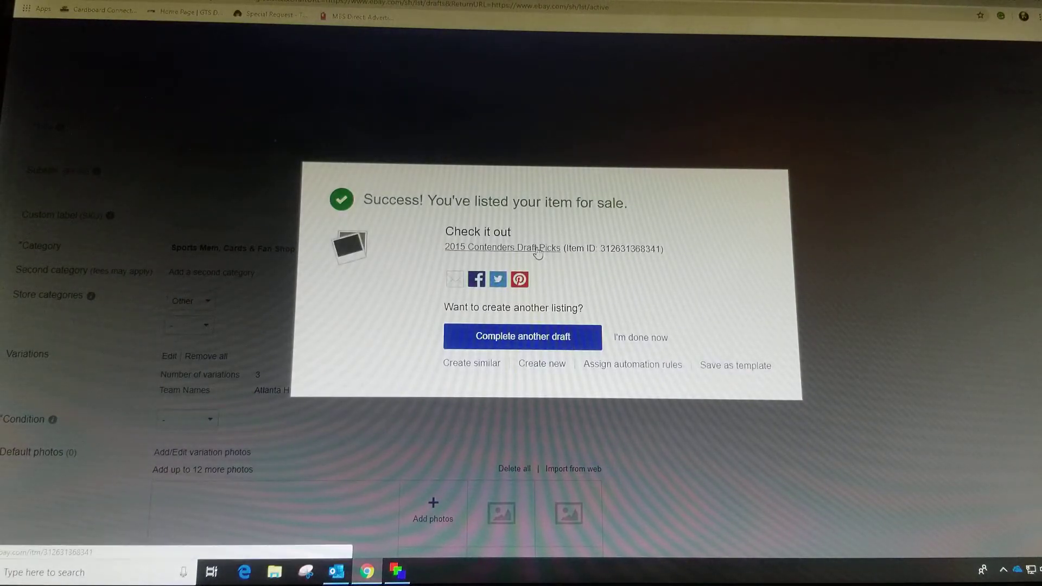
Step: View the live 2015 Contenders Draft Picks item page from the success dialog
left_click(501, 247)
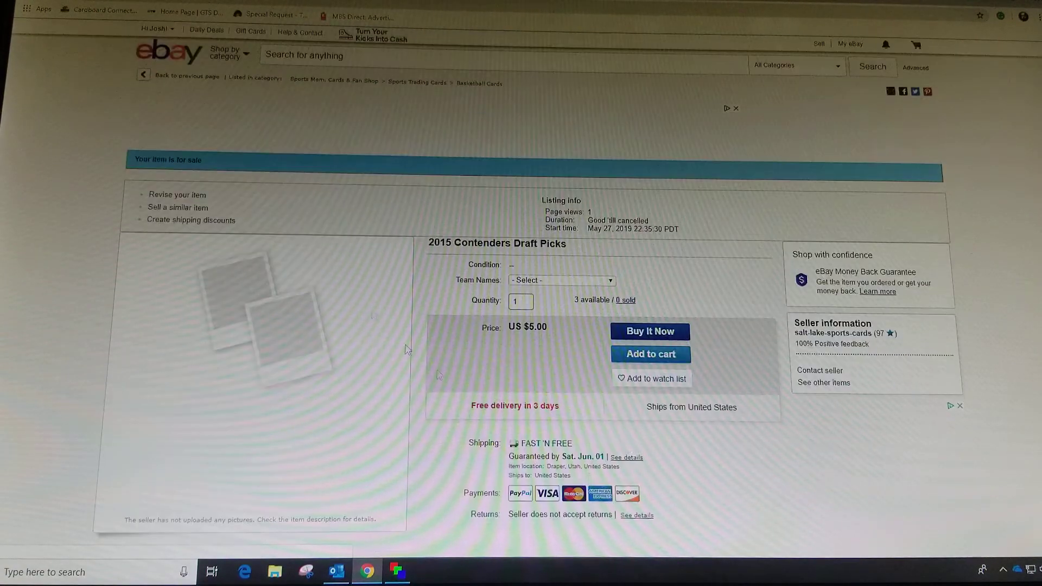
scroll("down", 3)
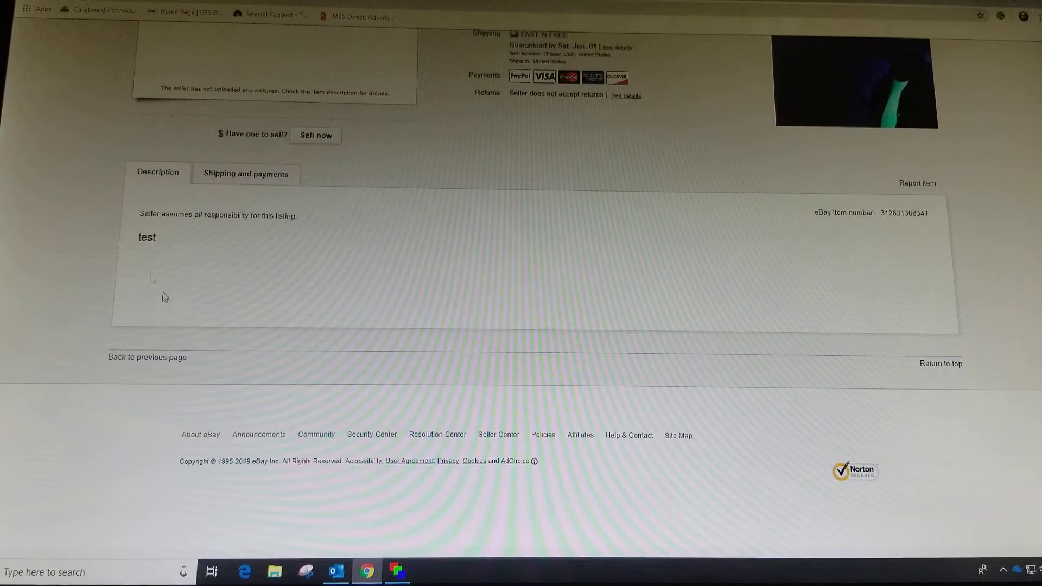
scroll("up", 3)
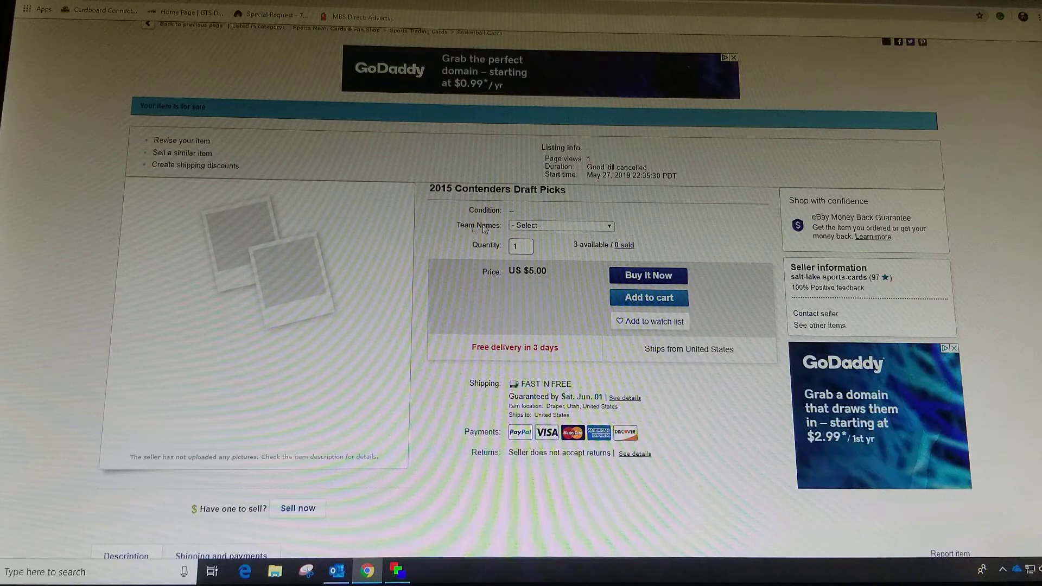
Step: Check Team Names prices: Atlanta Hawks, Brooklyn Nets $10.00 and Boston Celtics $15.00
left_click(560, 226)
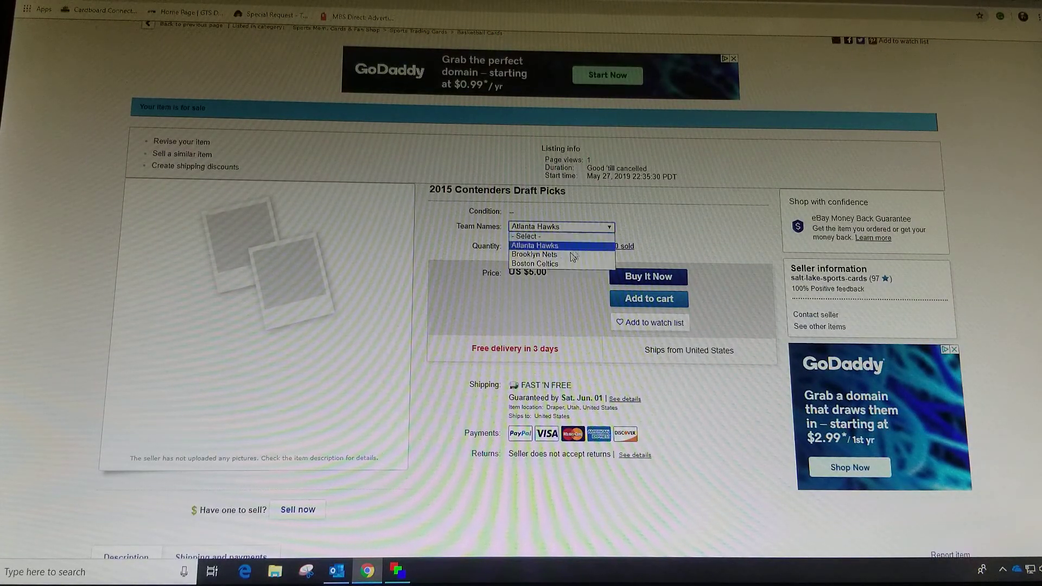
left_click(535, 254)
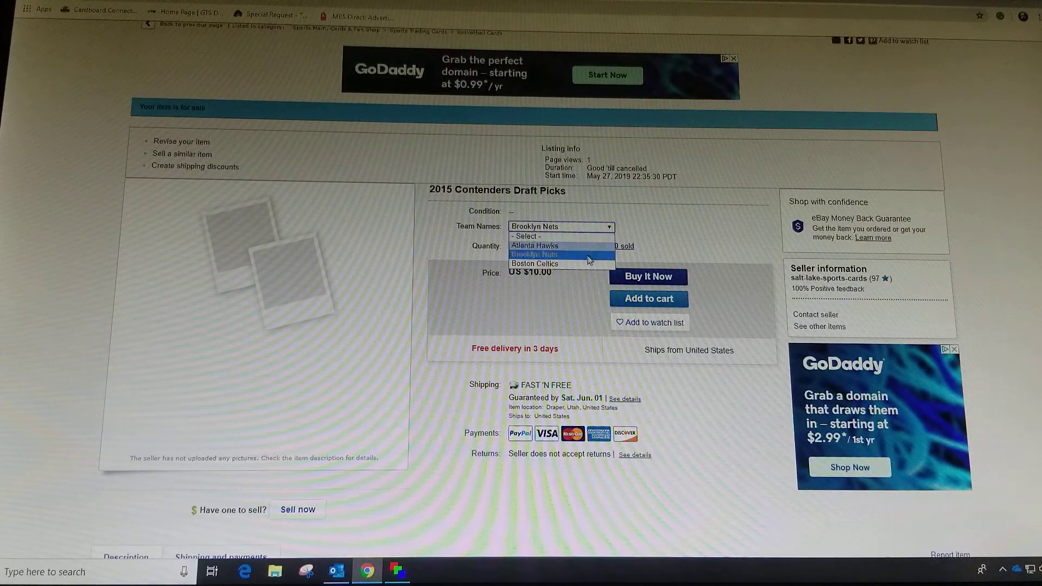
left_click(534, 262)
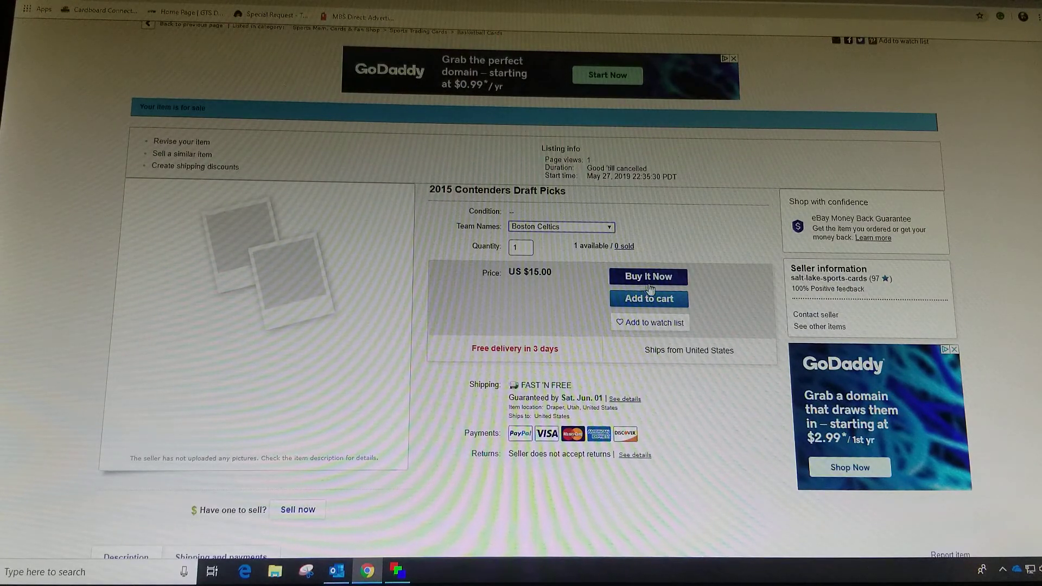
scroll("down", 3)
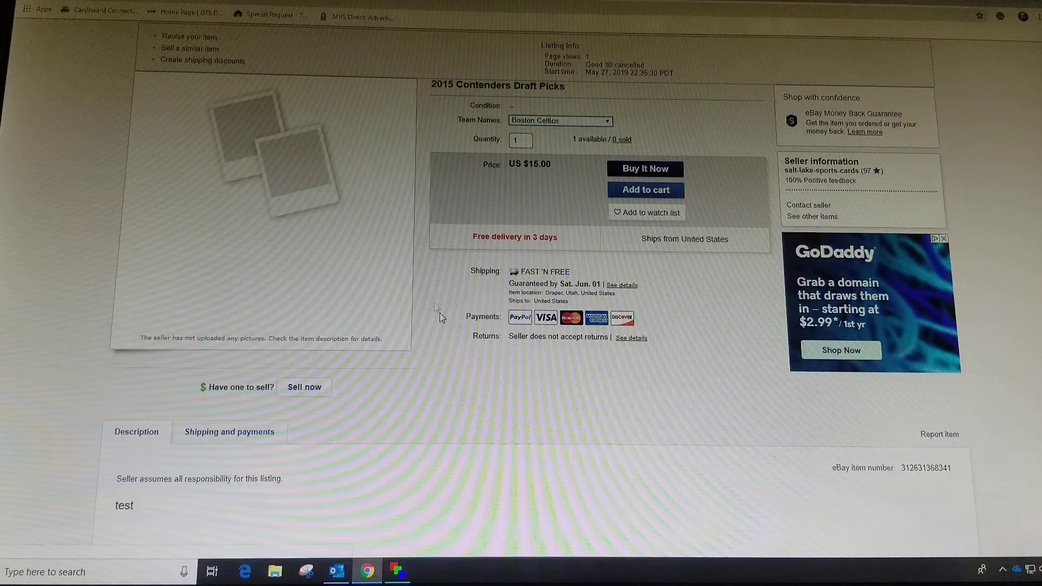
scroll("down", 3)
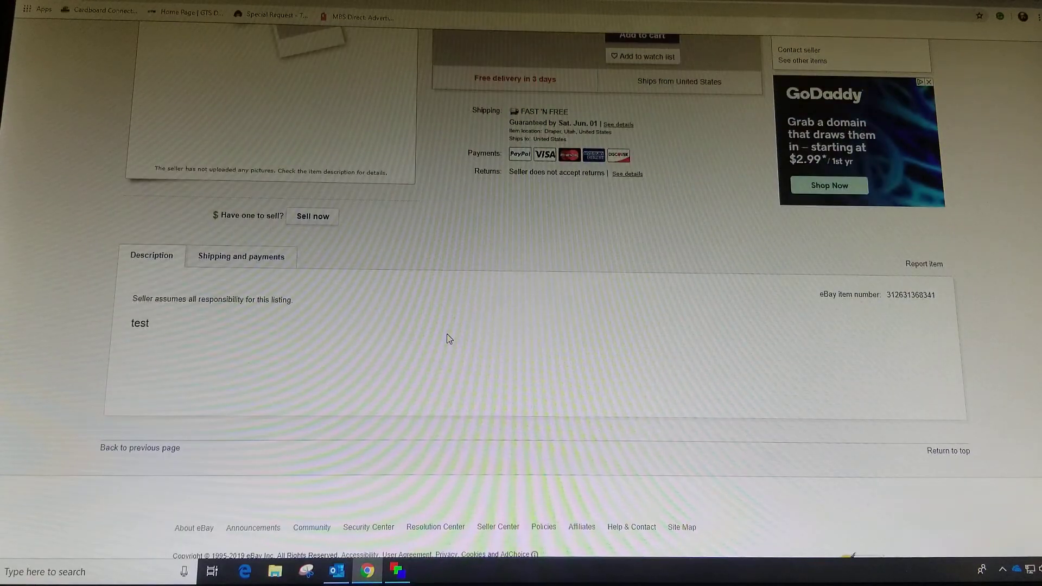
scroll("up", 3)
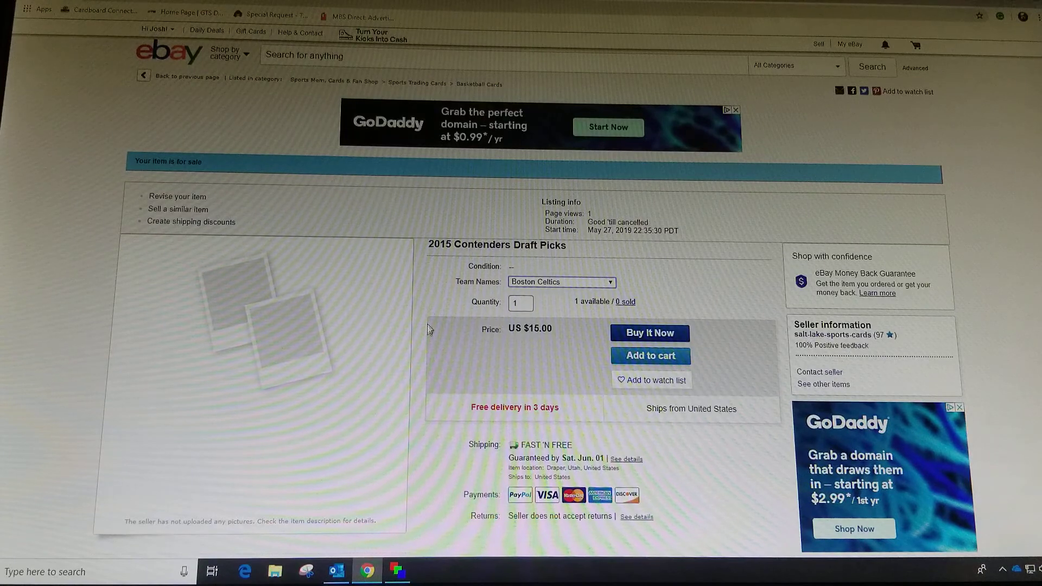
mouse_move(424, 295)
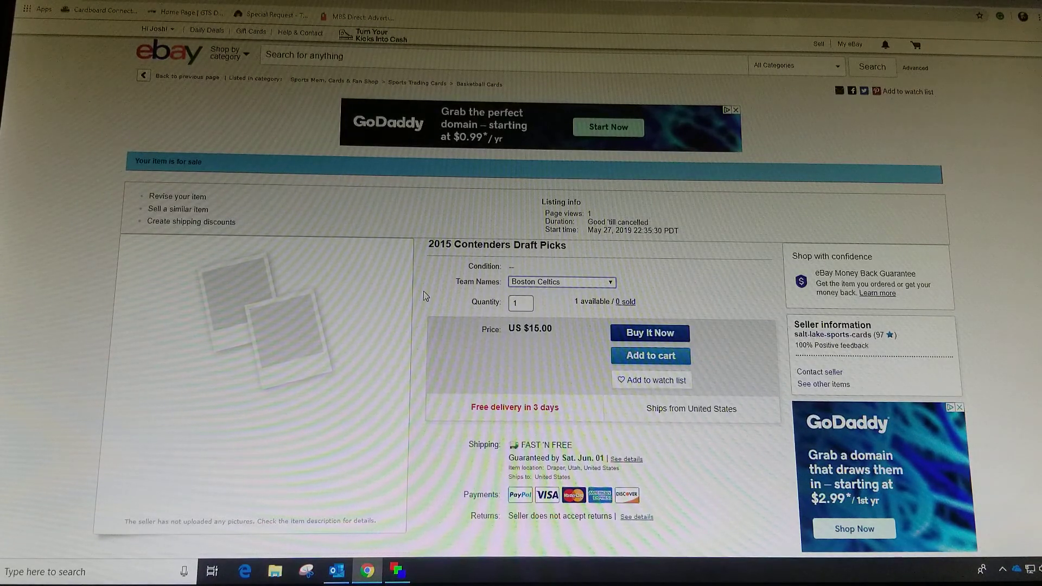